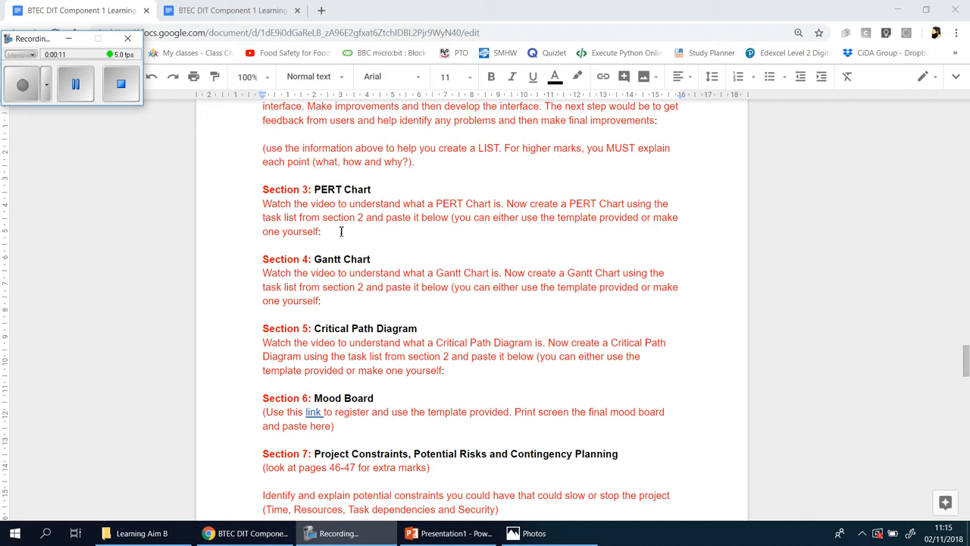
pyautogui.moveTo(324, 254)
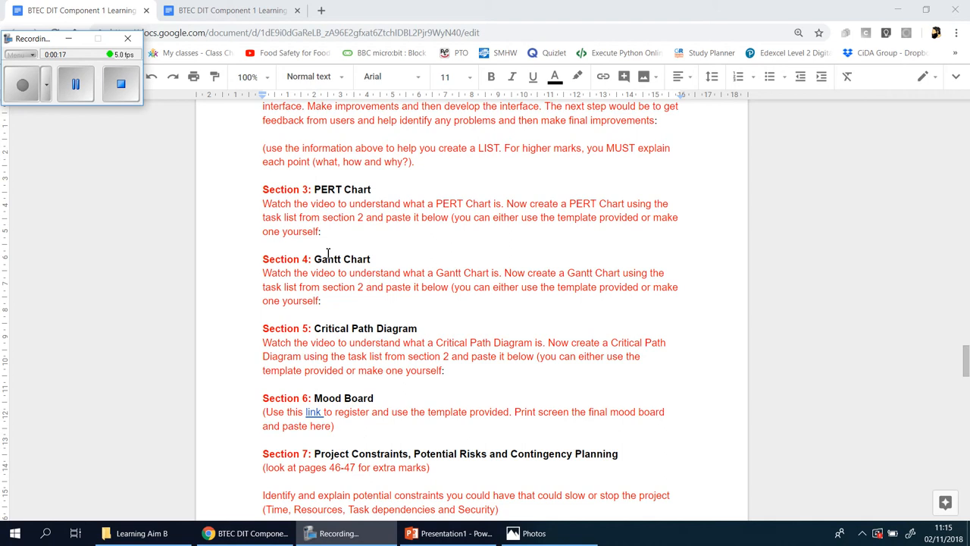
# Play 'Critical Path Analysis – Made Simple' in Photos up to the airplane design diagram.
pyautogui.scroll(-3)
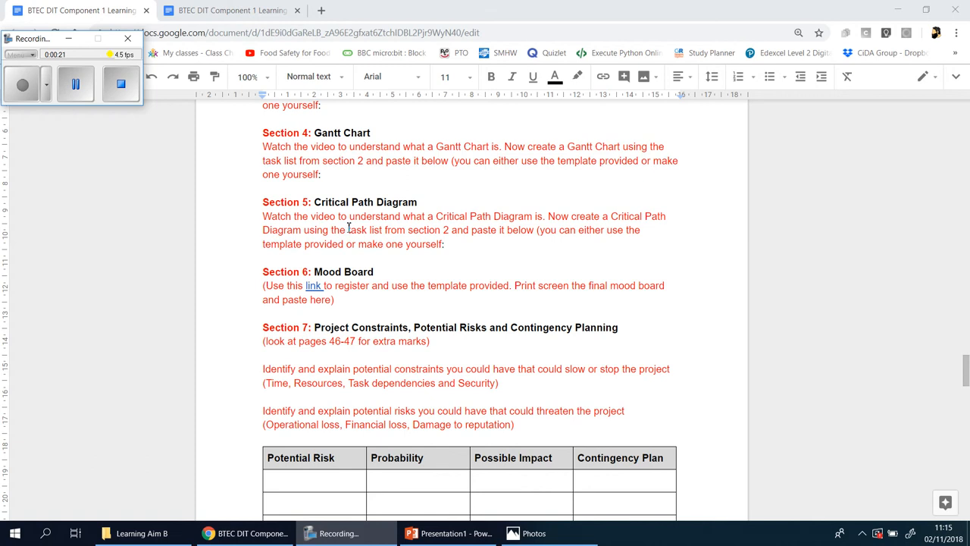
pyautogui.moveTo(188, 155)
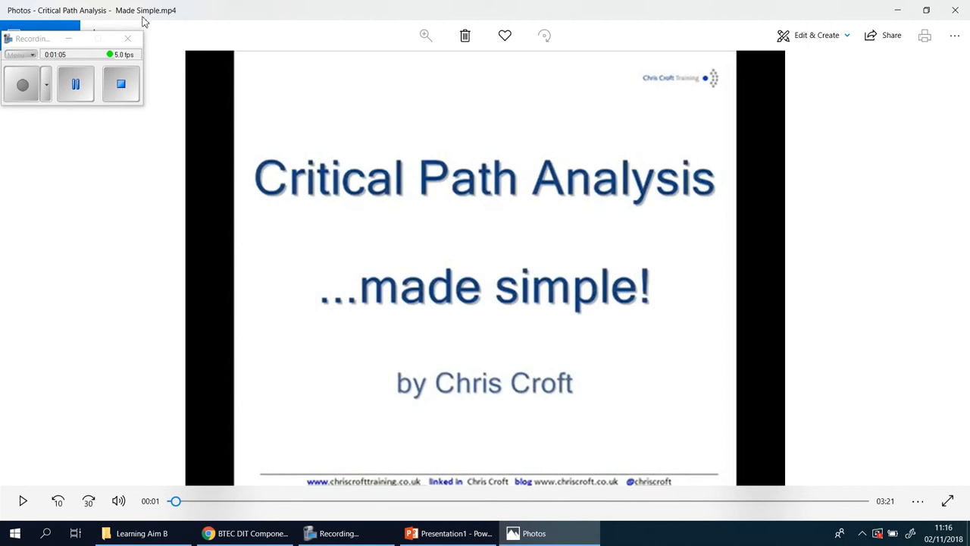
pyautogui.moveTo(491, 393)
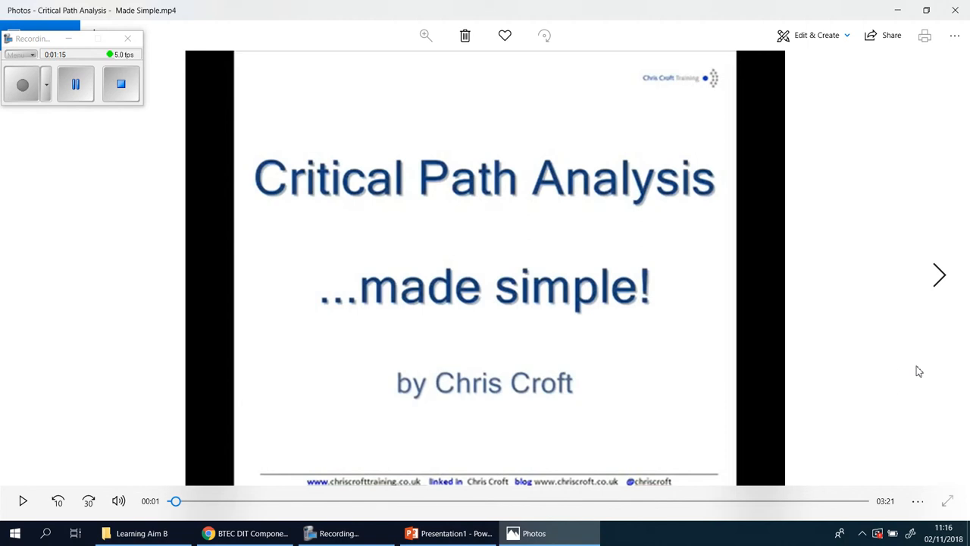
pyautogui.moveTo(878, 372)
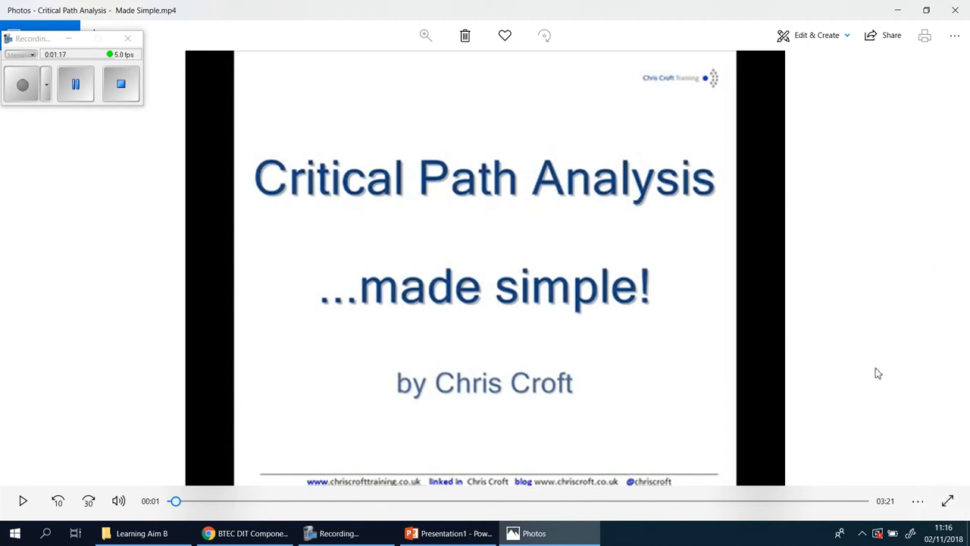
pyautogui.moveTo(71, 476)
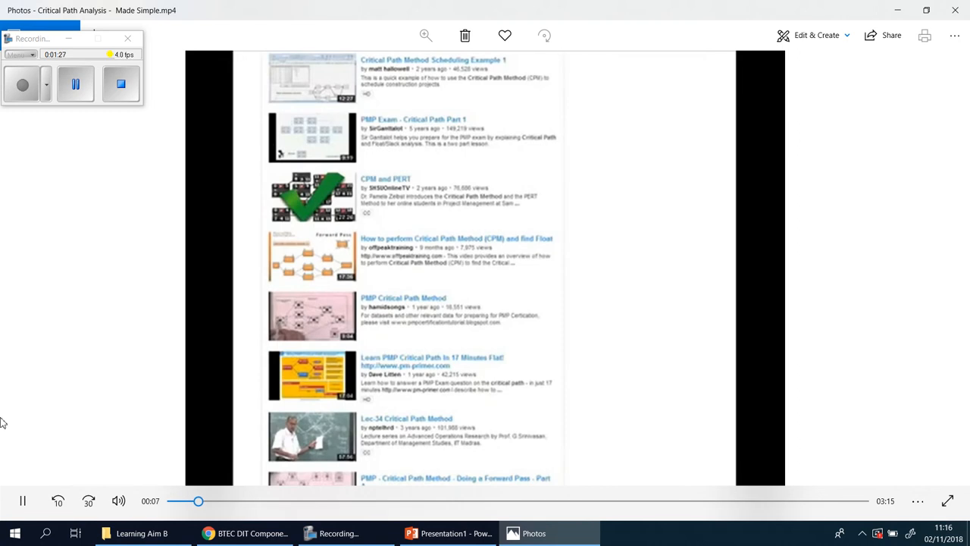
pyautogui.moveTo(110, 429)
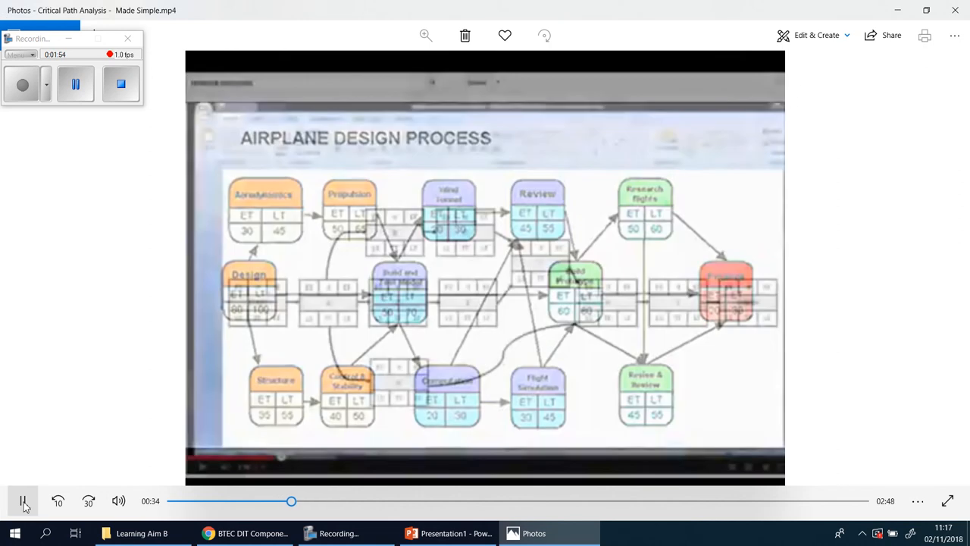
# Pause on the airplane diagram, then watch on to the 'Human beings do it differently!' slide.
pyautogui.click(23, 500)
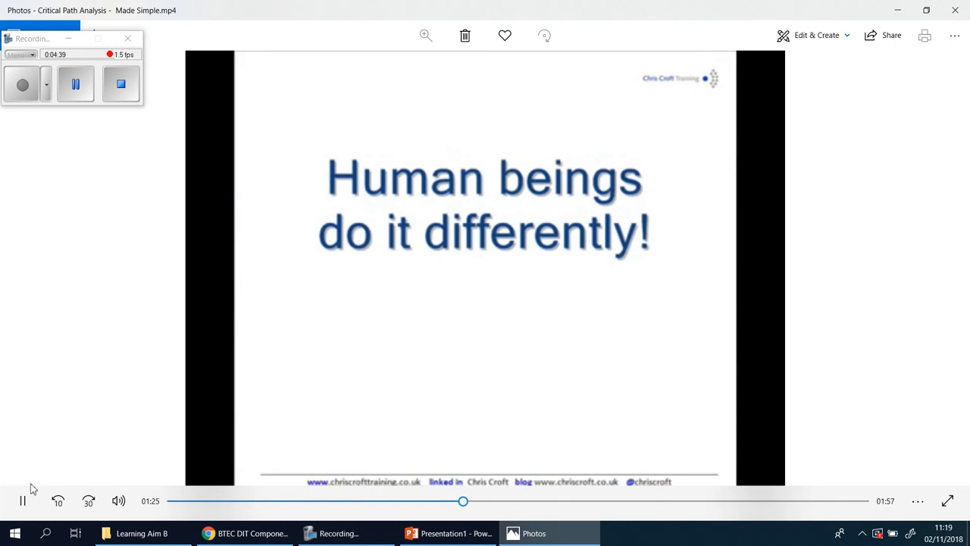
# Pause the video at 1:28 on the 32-week sticky-note business example.
pyautogui.click(22, 501)
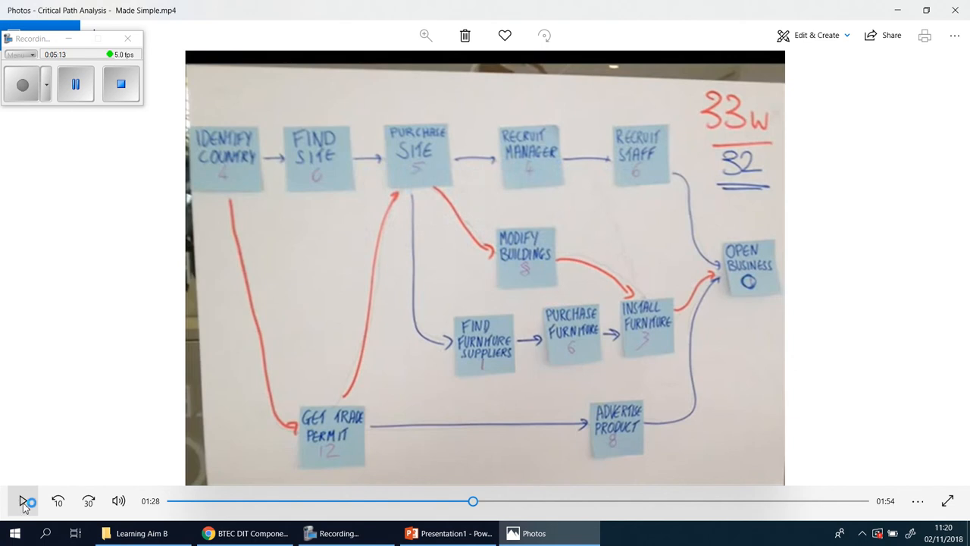
pyautogui.click(22, 500)
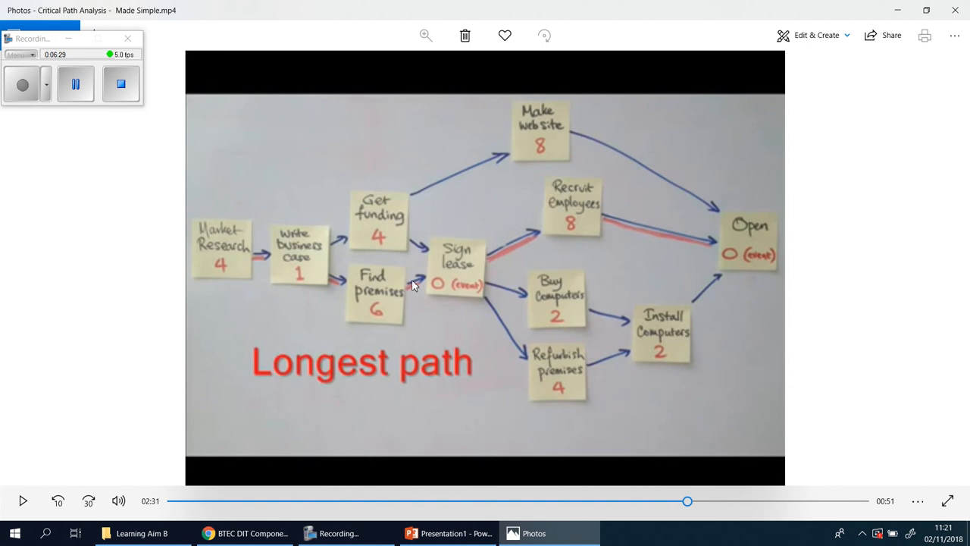
pyautogui.moveTo(221, 266)
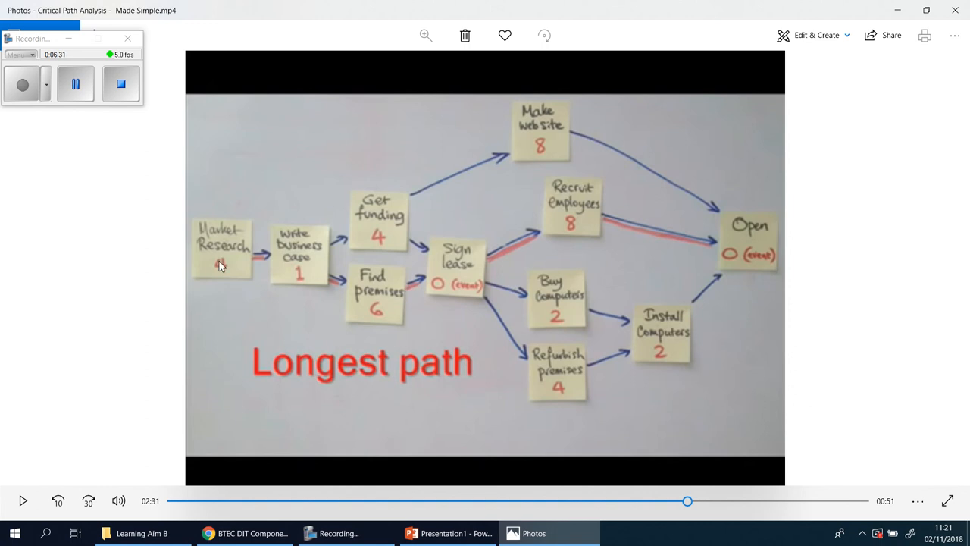
pyautogui.moveTo(569, 295)
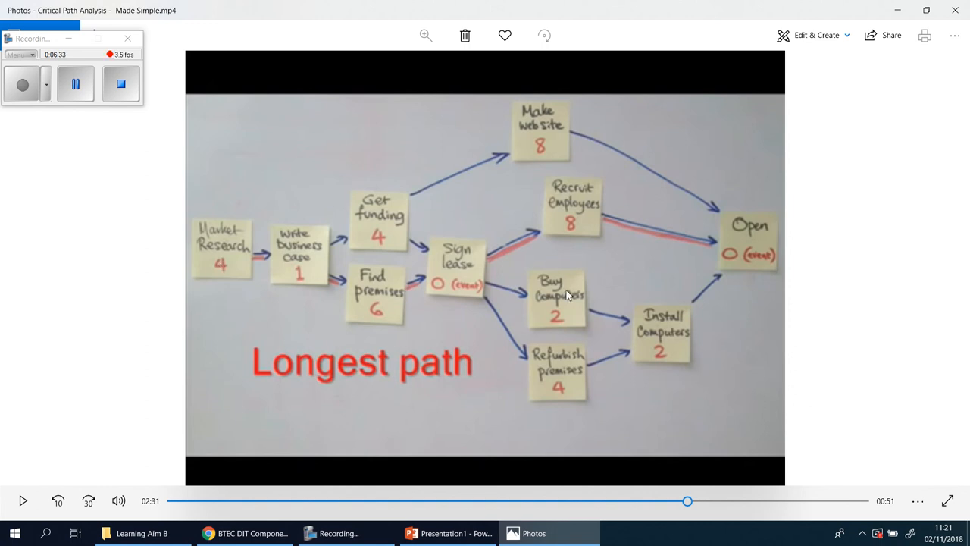
pyautogui.moveTo(196, 238)
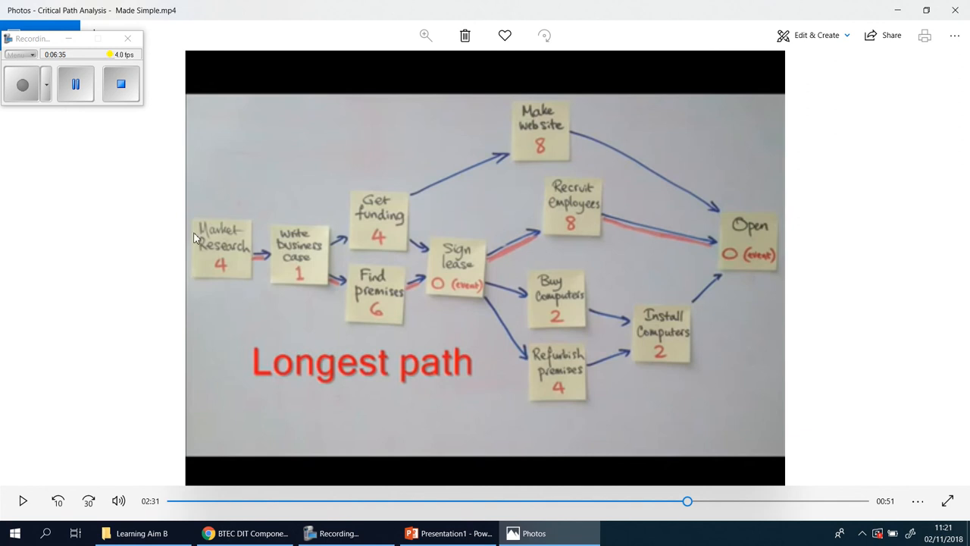
pyautogui.moveTo(236, 290)
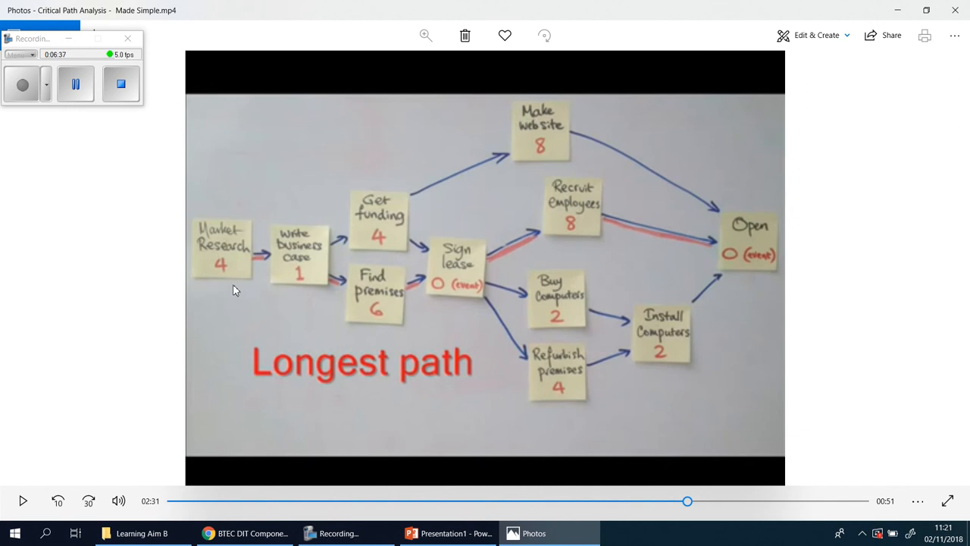
pyautogui.moveTo(222, 263)
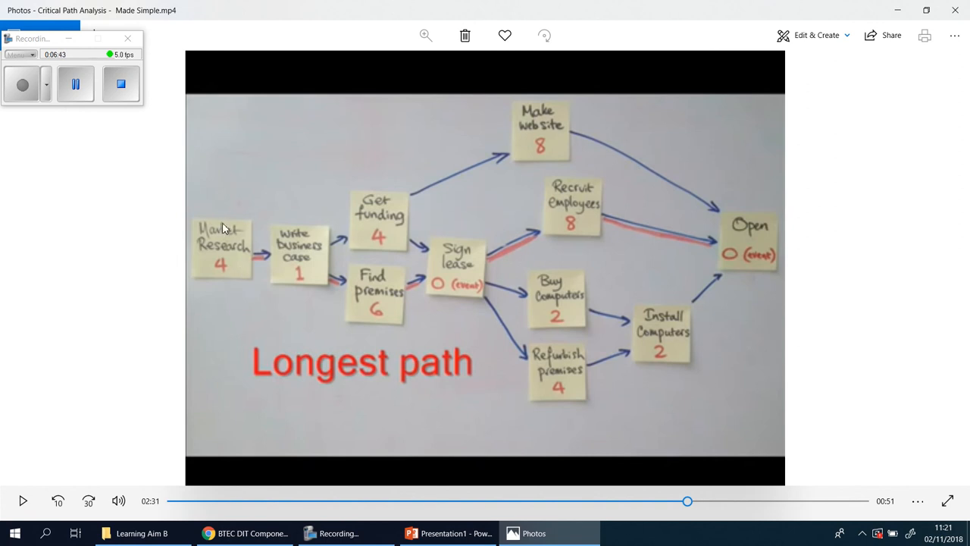
pyautogui.moveTo(229, 228)
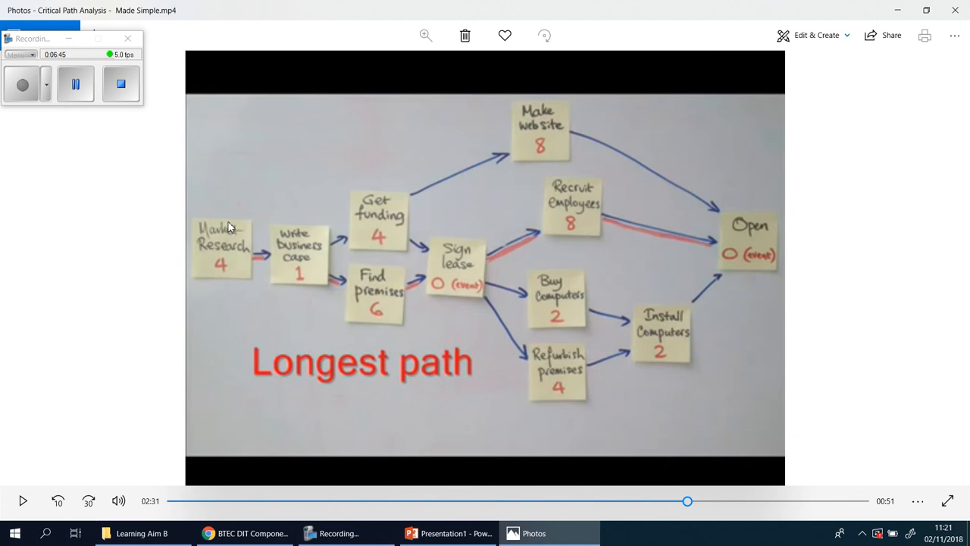
pyautogui.moveTo(203, 269)
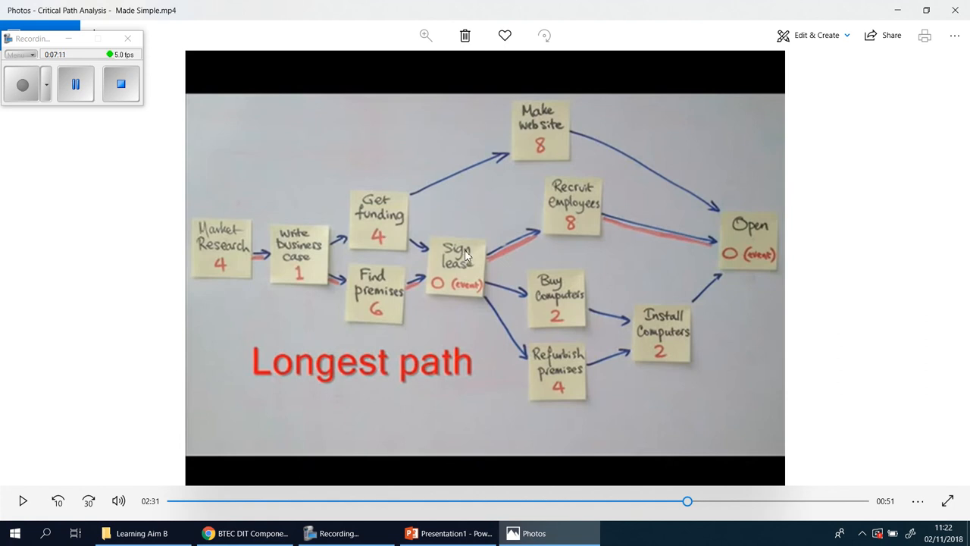
pyautogui.moveTo(358, 294)
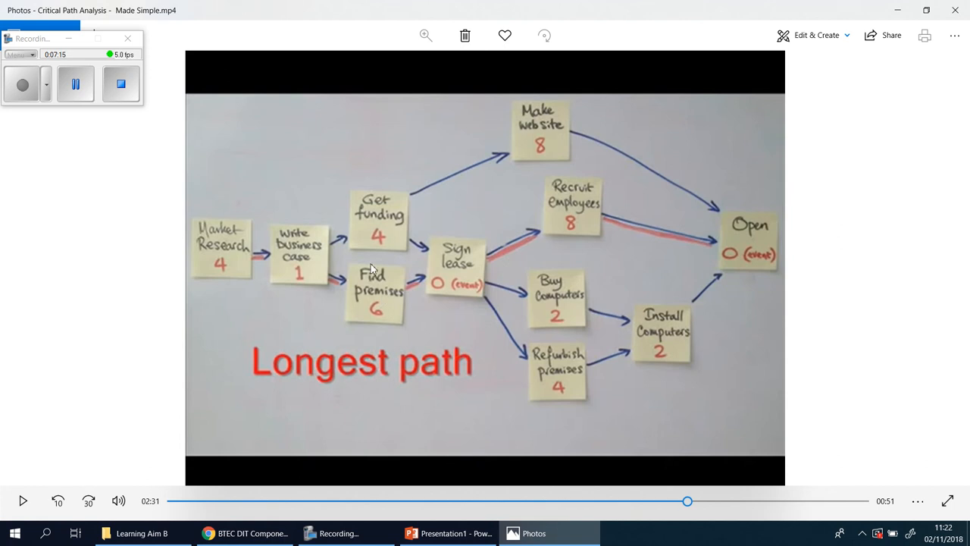
pyautogui.moveTo(381, 303)
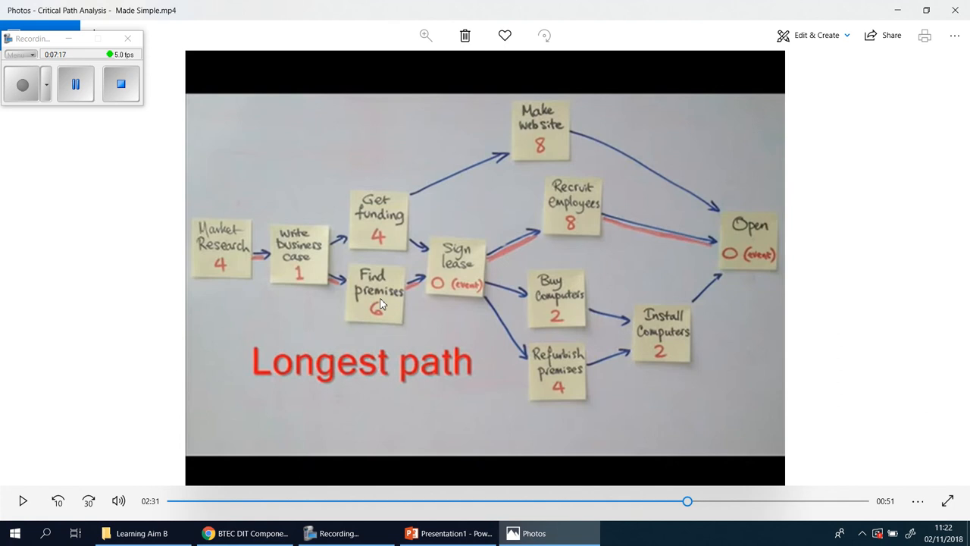
pyautogui.moveTo(381, 306)
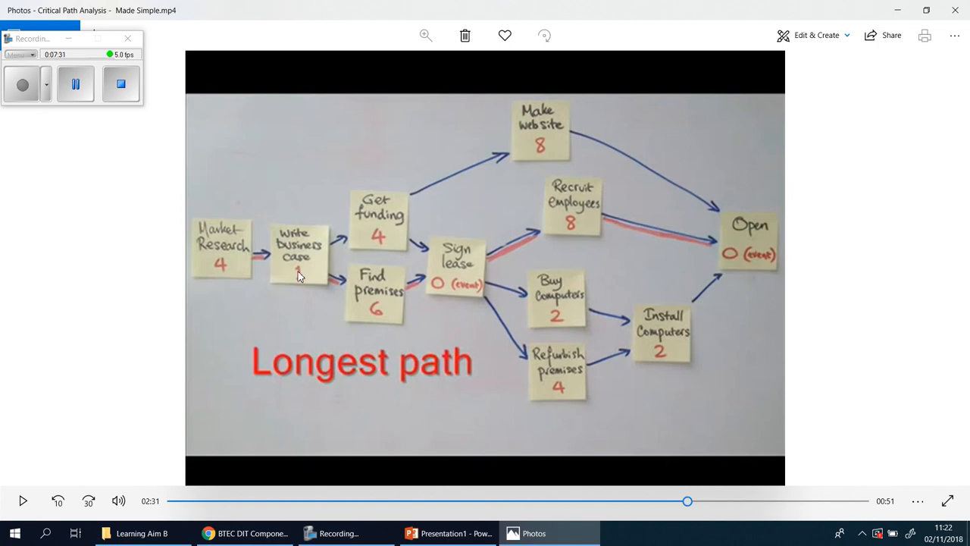
pyautogui.moveTo(455, 269)
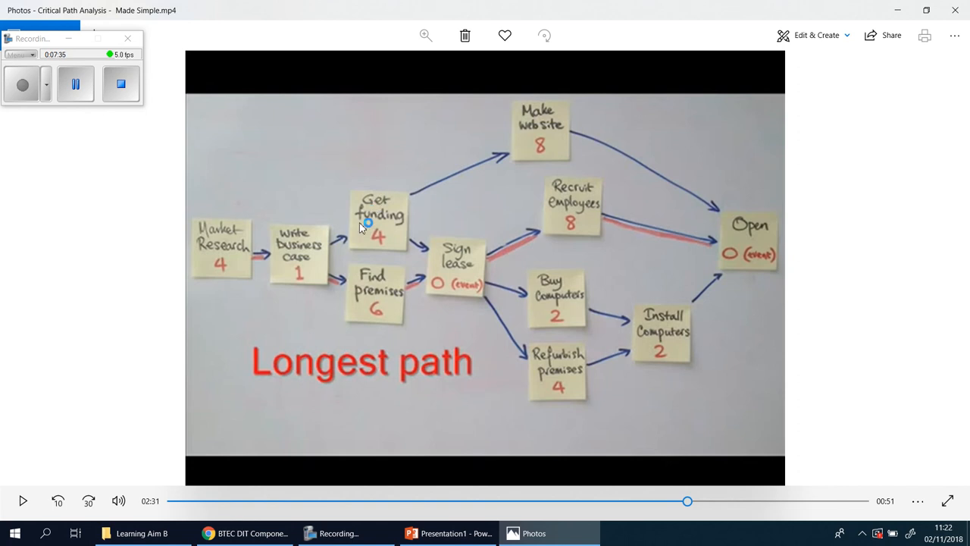
pyautogui.moveTo(386, 240)
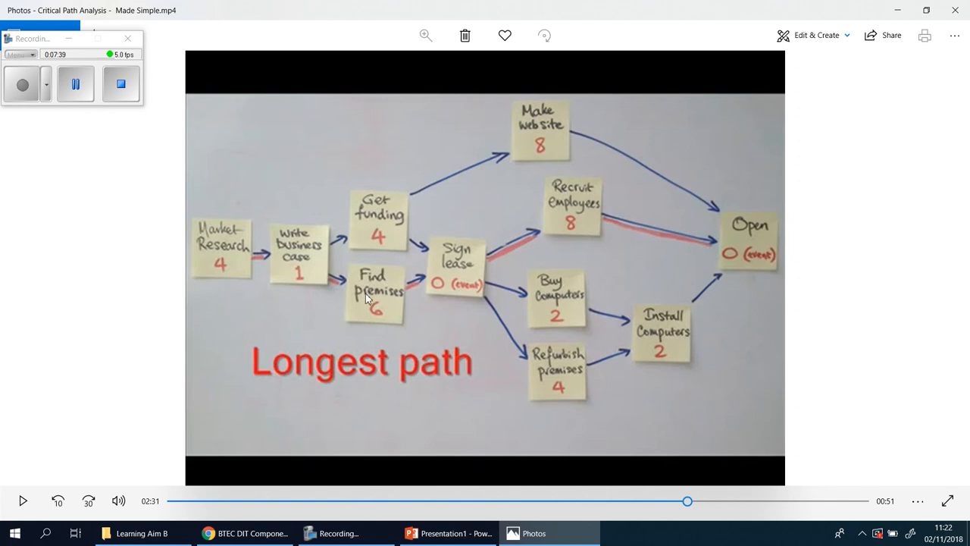
pyautogui.moveTo(389, 288)
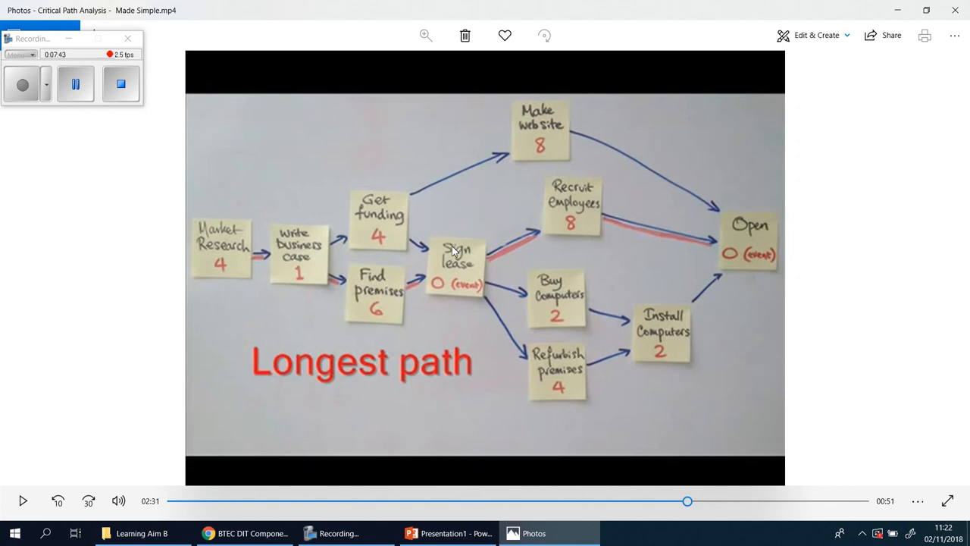
pyautogui.moveTo(372, 210)
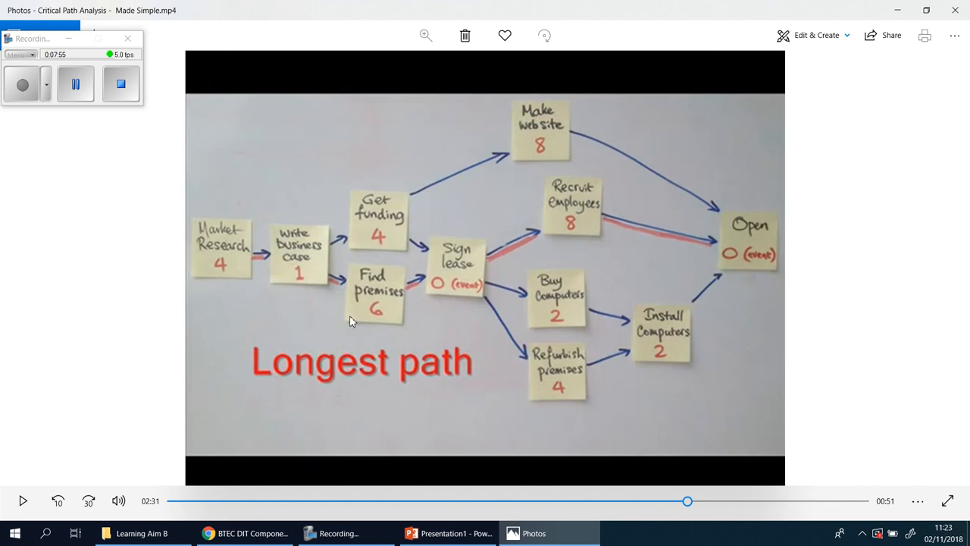
pyautogui.moveTo(192, 256)
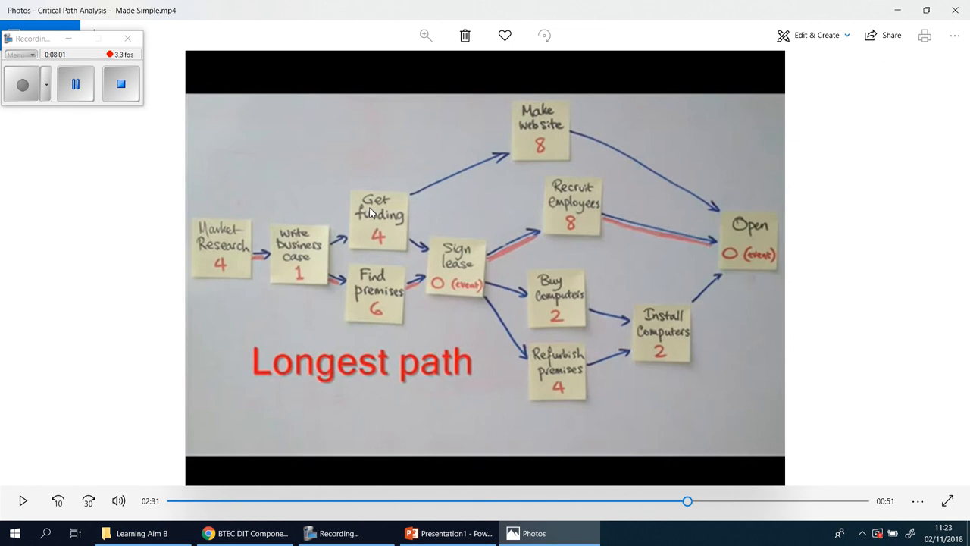
pyautogui.moveTo(507, 292)
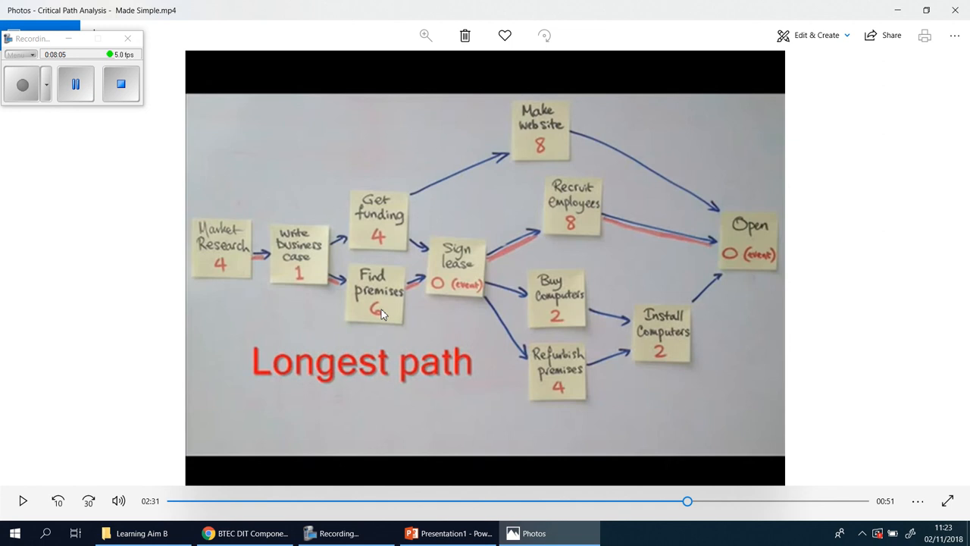
pyautogui.moveTo(511, 222)
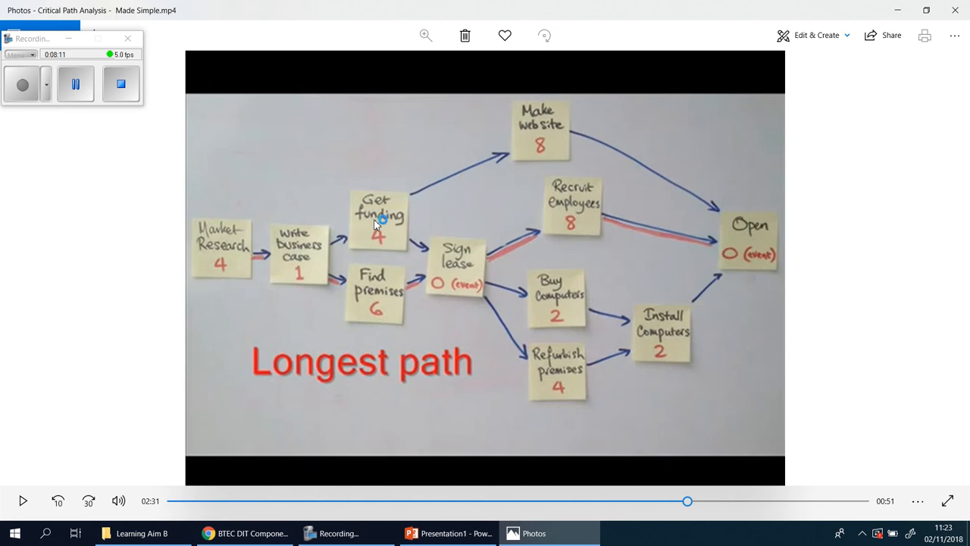
pyautogui.moveTo(459, 292)
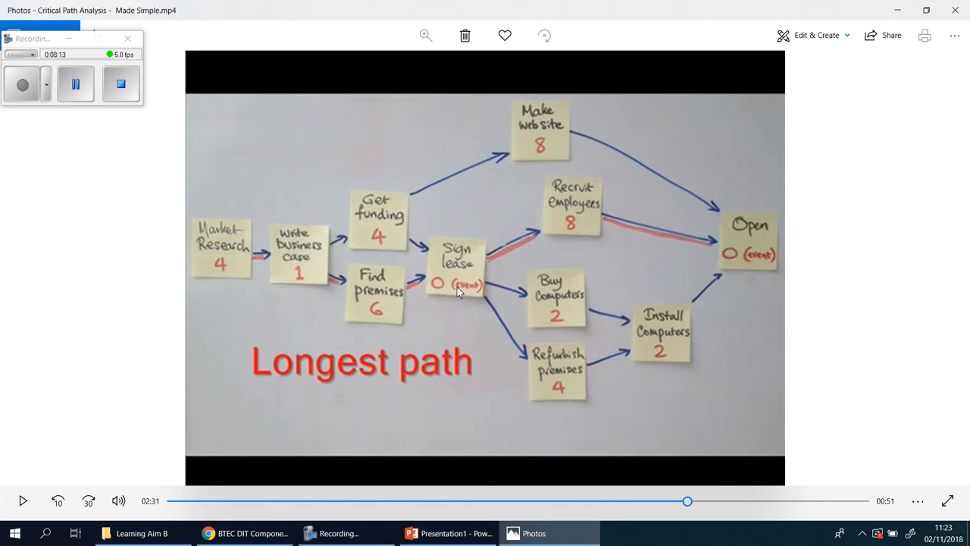
pyautogui.moveTo(542, 317)
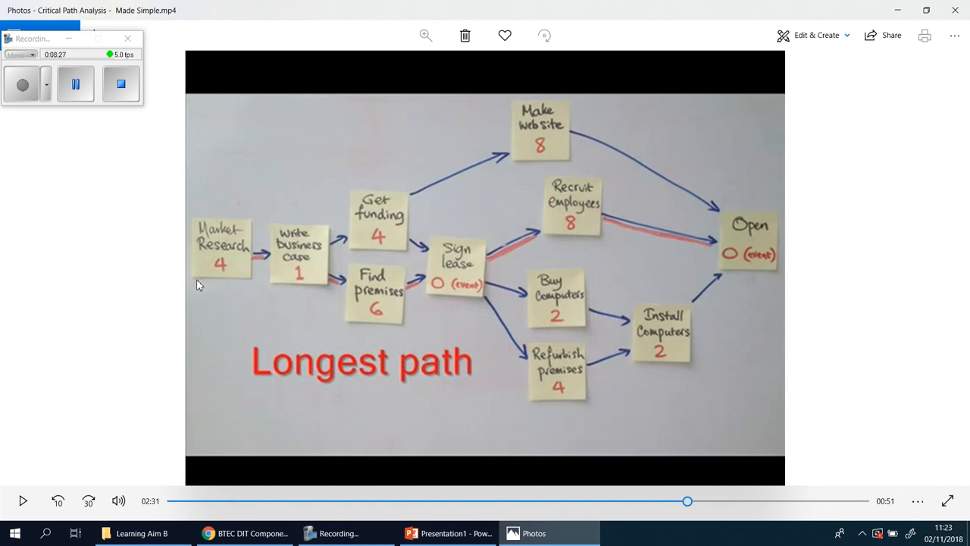
pyautogui.moveTo(353, 299)
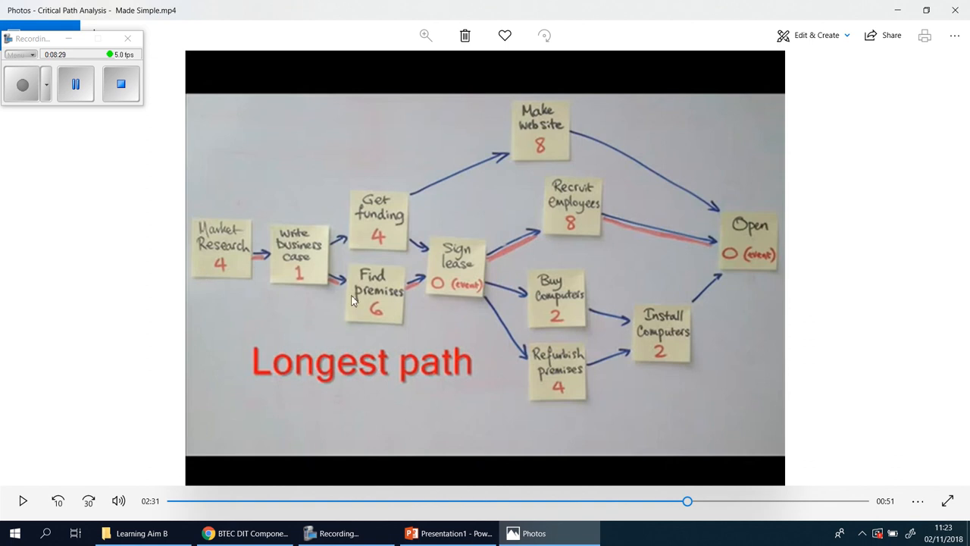
pyautogui.moveTo(316, 289)
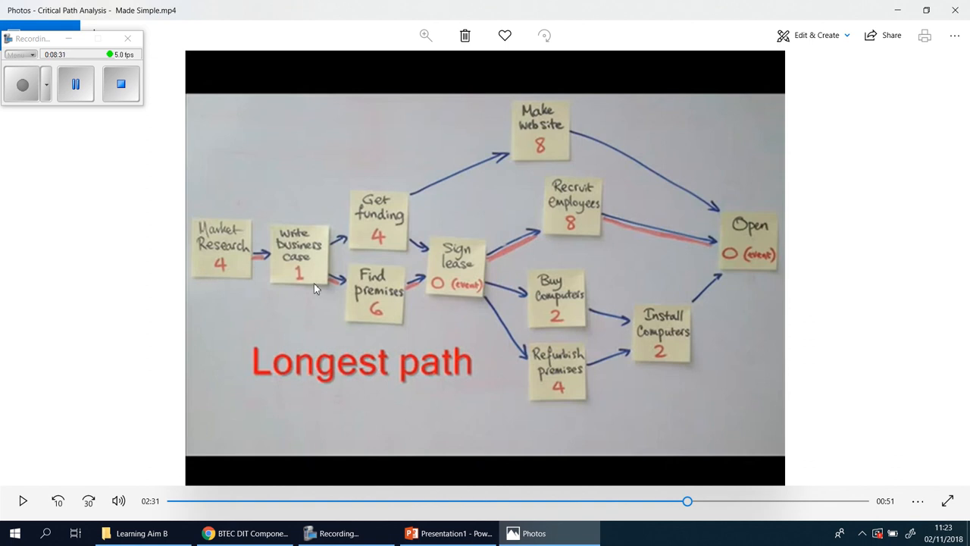
pyautogui.moveTo(442, 284)
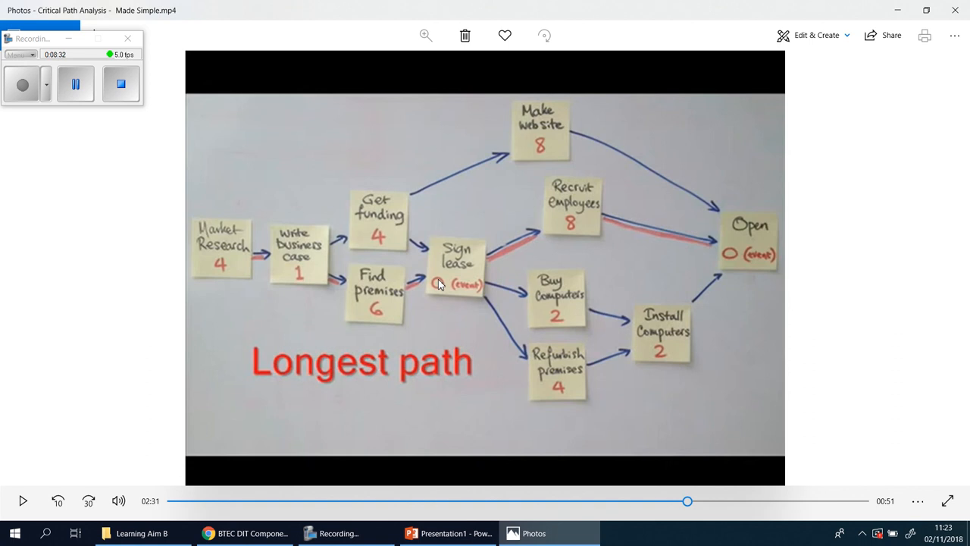
pyautogui.moveTo(758, 256)
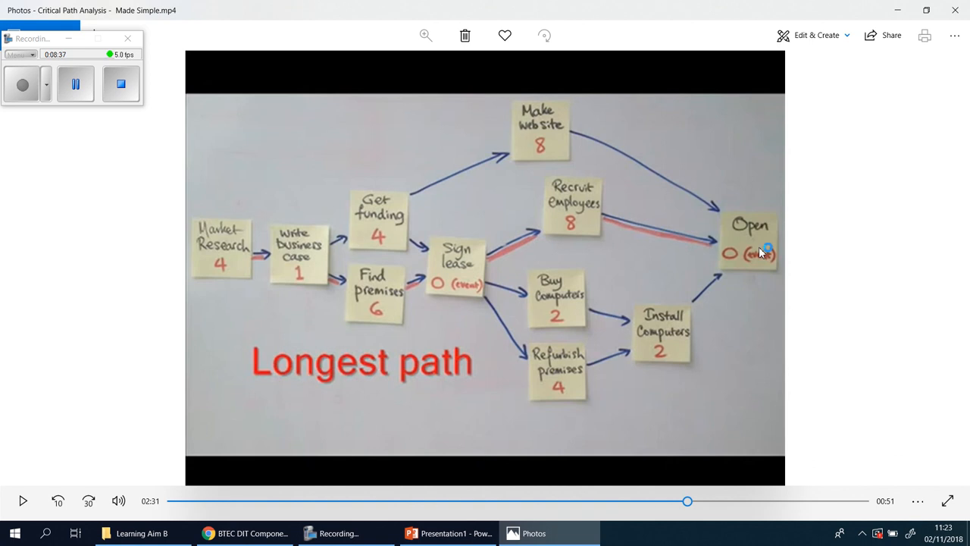
pyautogui.moveTo(699, 295)
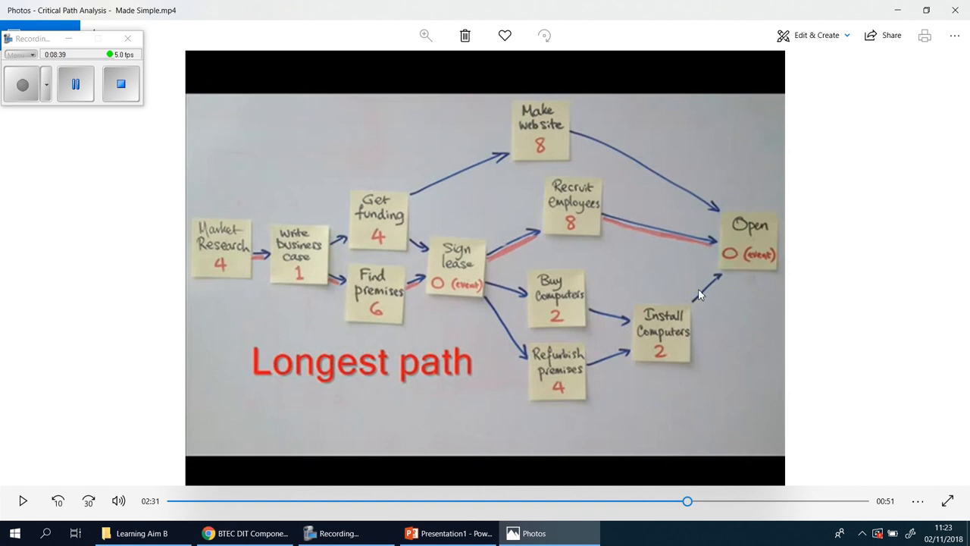
pyautogui.moveTo(210, 263)
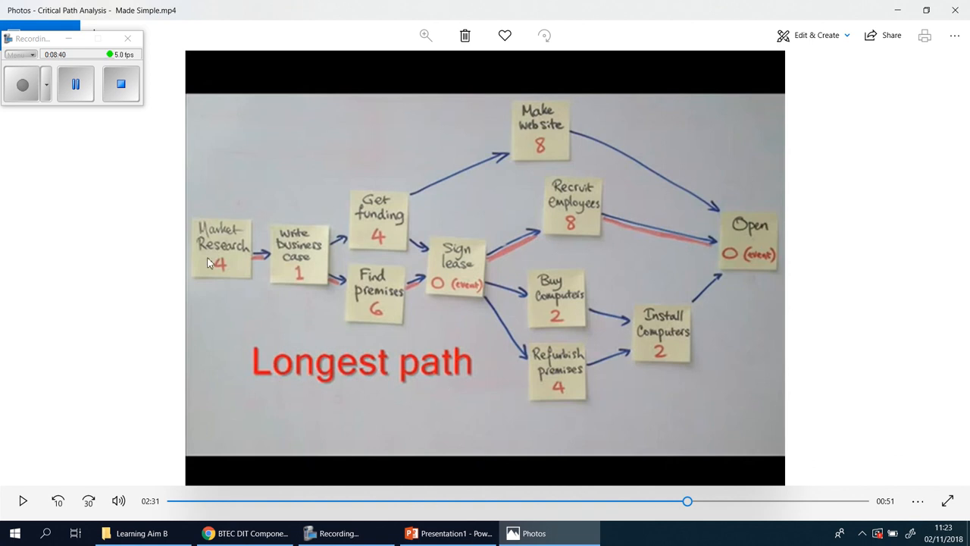
pyautogui.moveTo(723, 234)
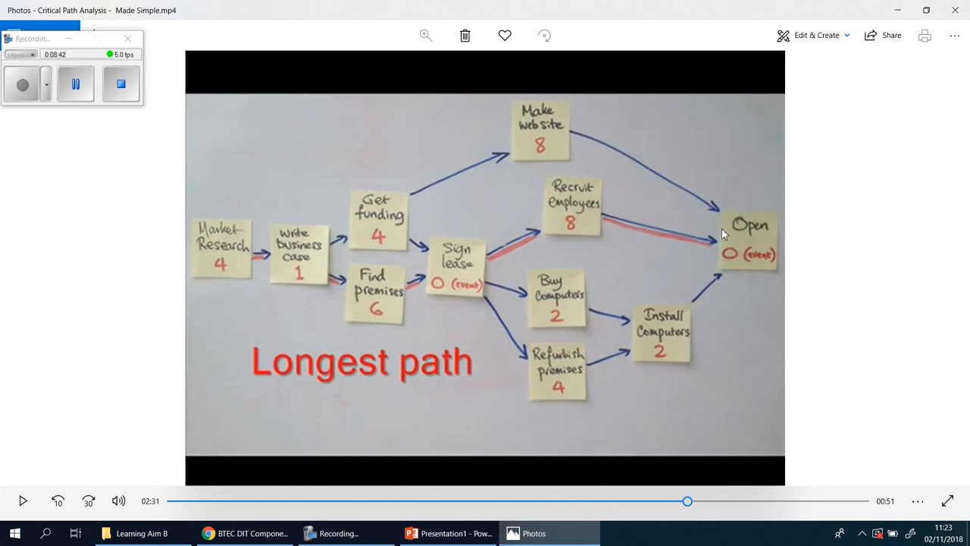
pyautogui.moveTo(311, 263)
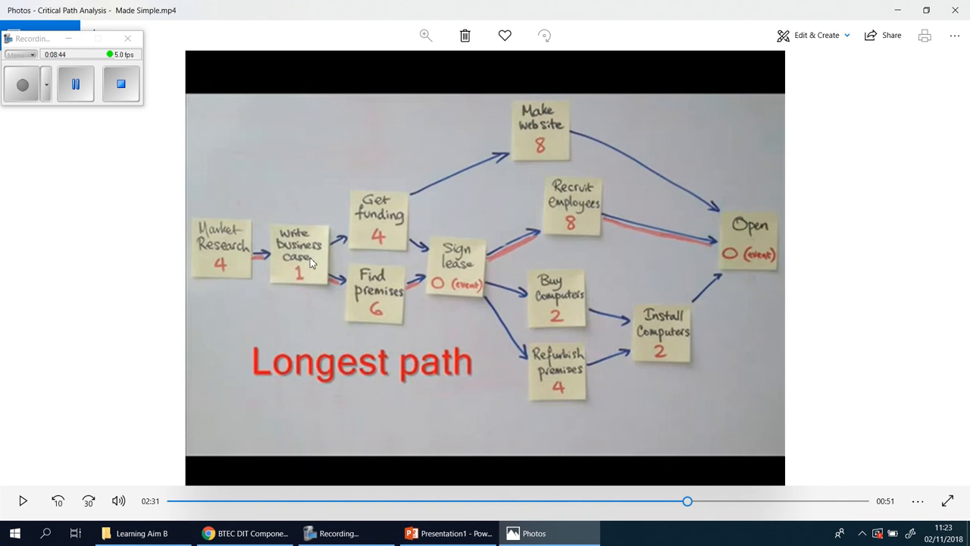
pyautogui.moveTo(224, 250)
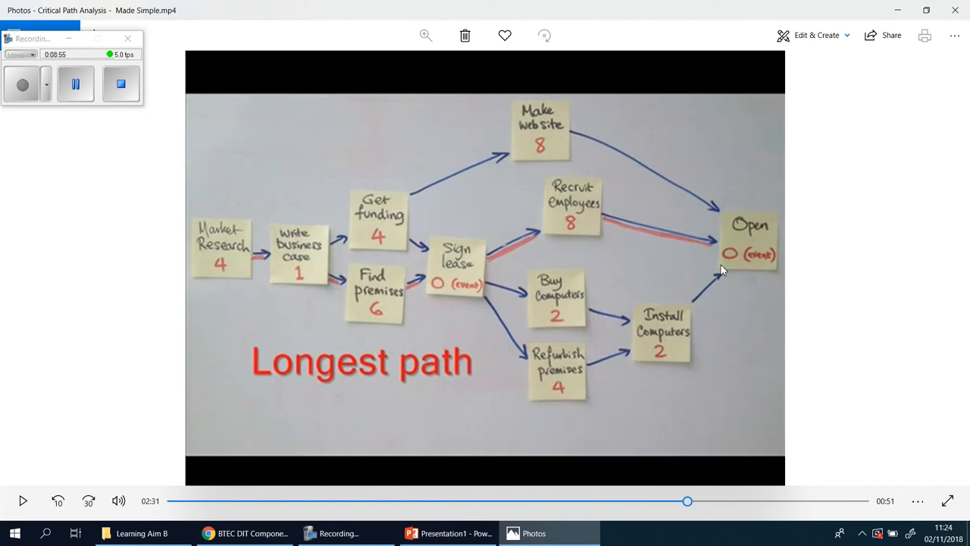
pyautogui.moveTo(449, 416)
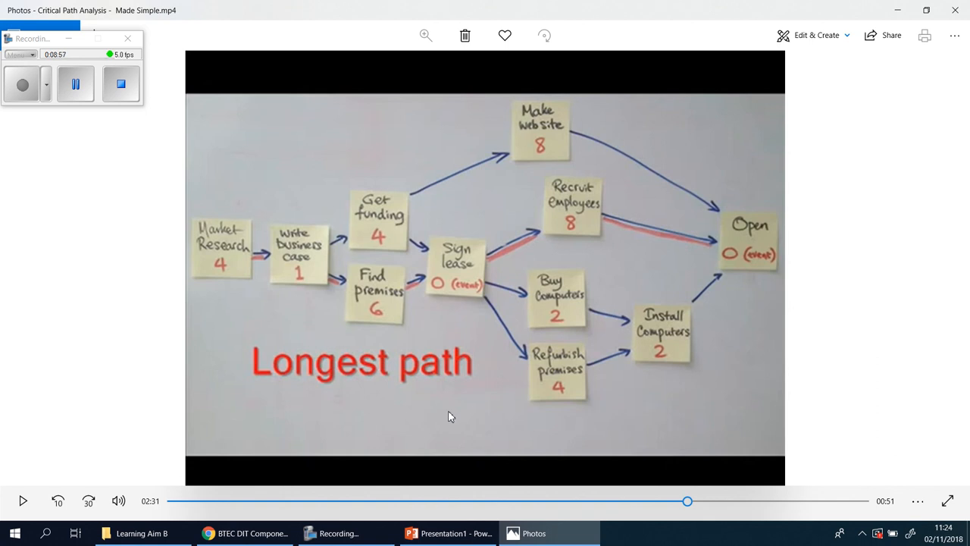
pyautogui.moveTo(637, 225)
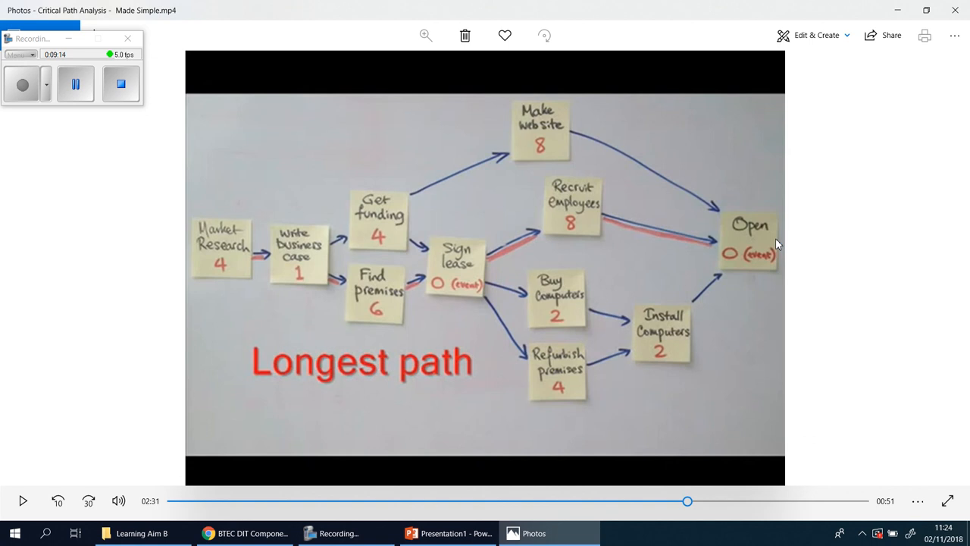
pyautogui.moveTo(751, 236)
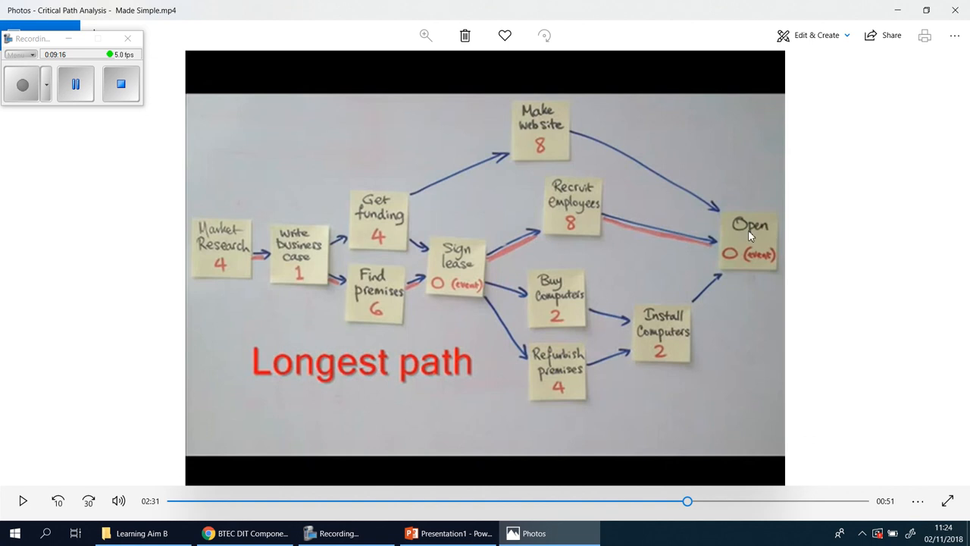
pyautogui.moveTo(262, 287)
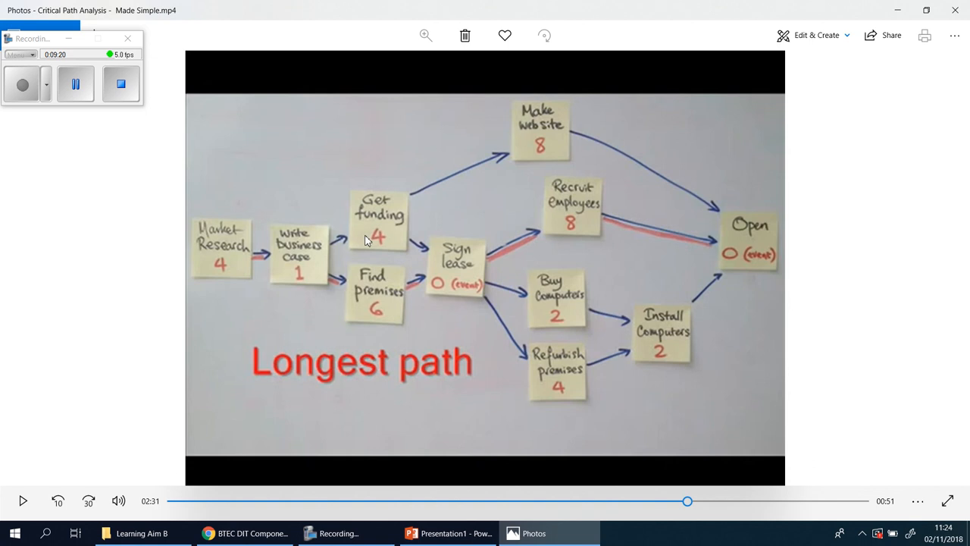
pyautogui.moveTo(254, 288)
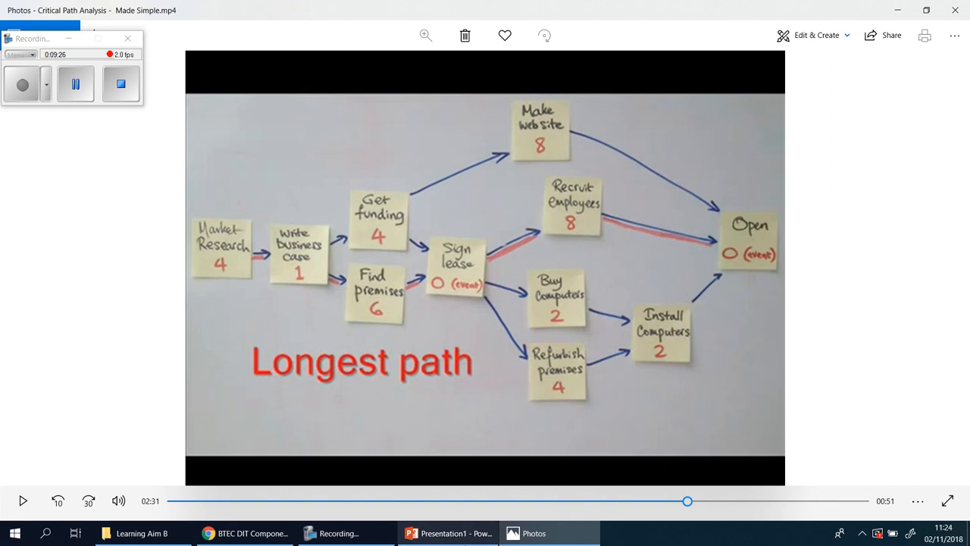
# Switch to the diagram and type 'Conduct Interview' into the first circle.
pyautogui.click(447, 533)
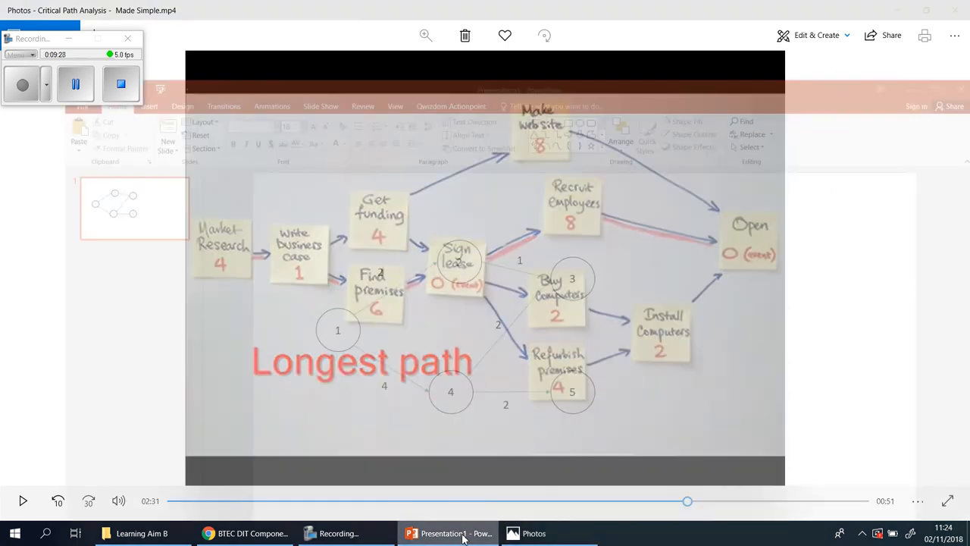
pyautogui.click(447, 533)
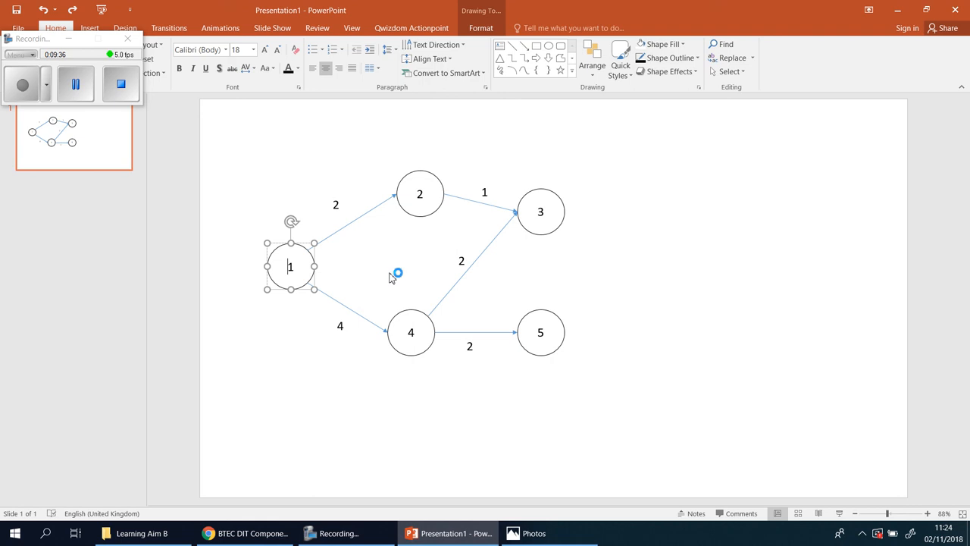
pyautogui.write('Conduct')
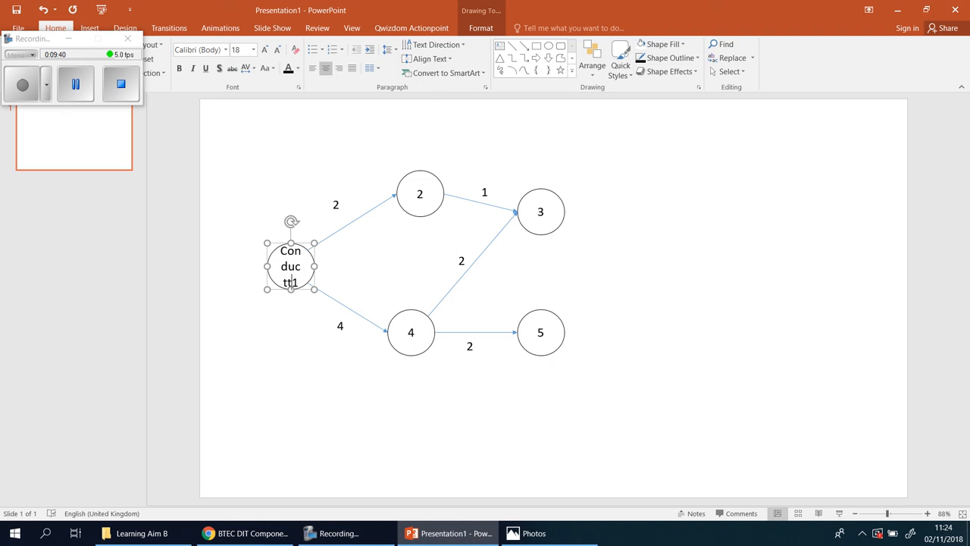
pyautogui.write('Interview')
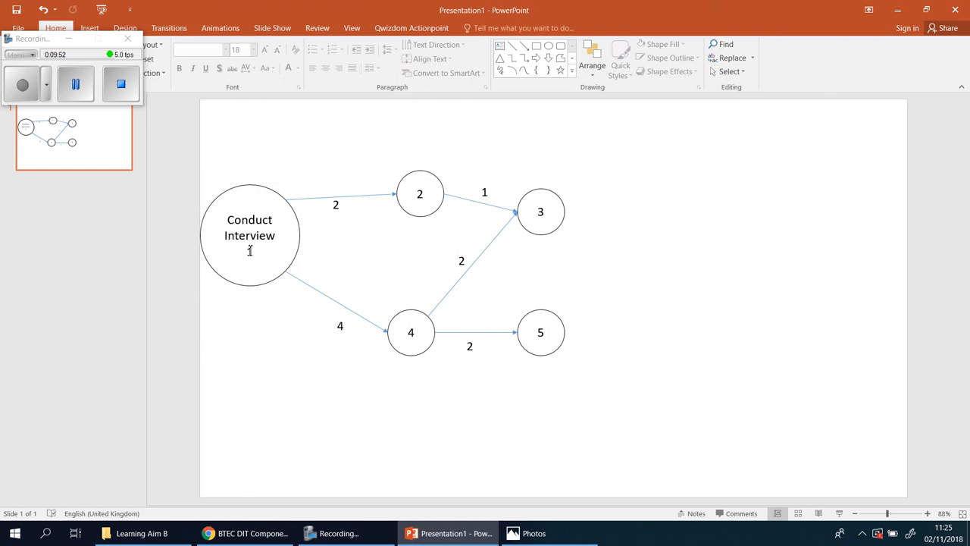
# Delete the arrow duration labels (2, 4, 1, 2, 2) and clear the selection.
pyautogui.click(336, 205)
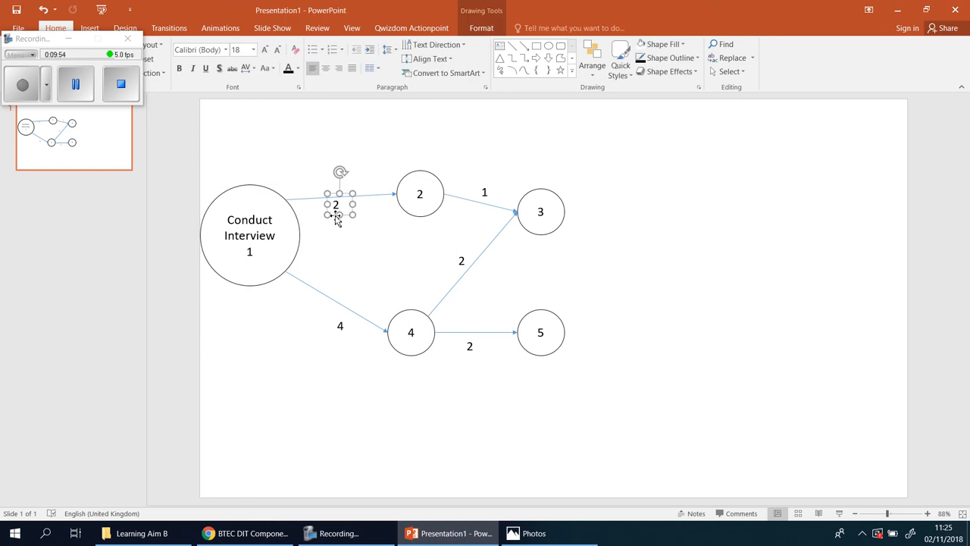
pyautogui.moveTo(339, 205); pyautogui.dragTo(342, 319)
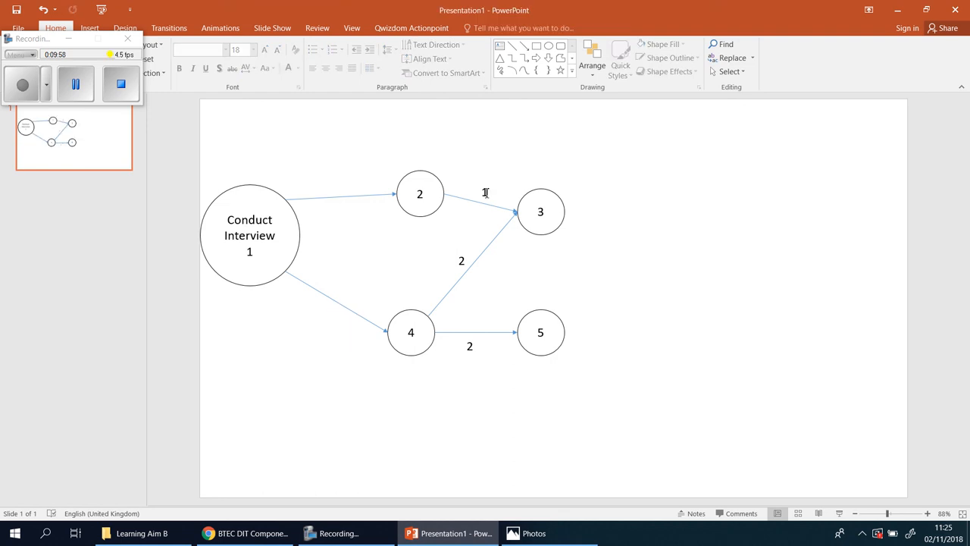
pyautogui.click(484, 192)
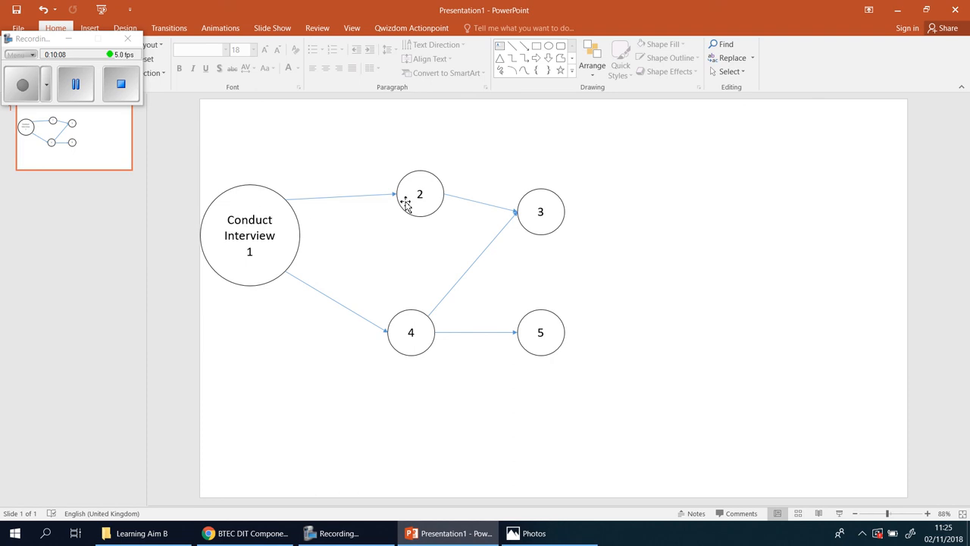
pyautogui.click(513, 533)
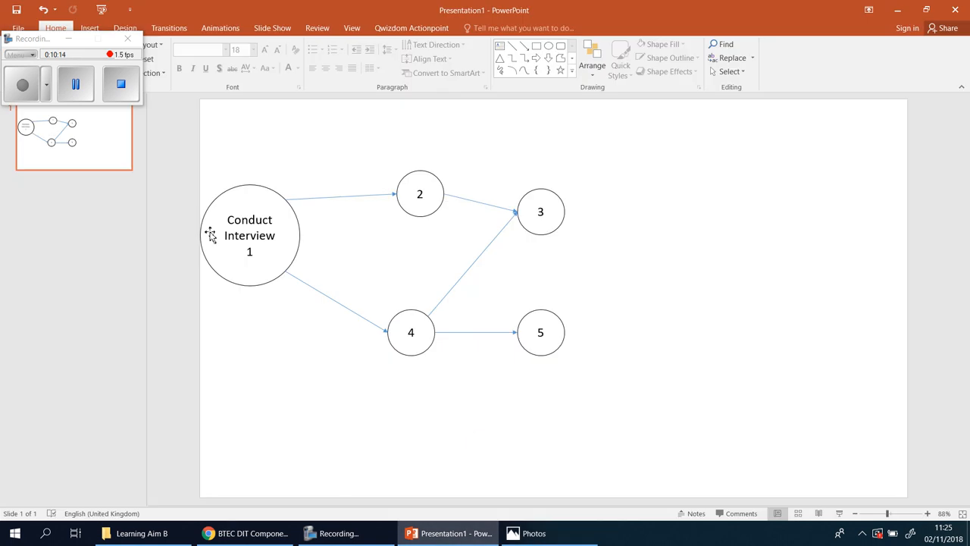
pyautogui.moveTo(533, 264)
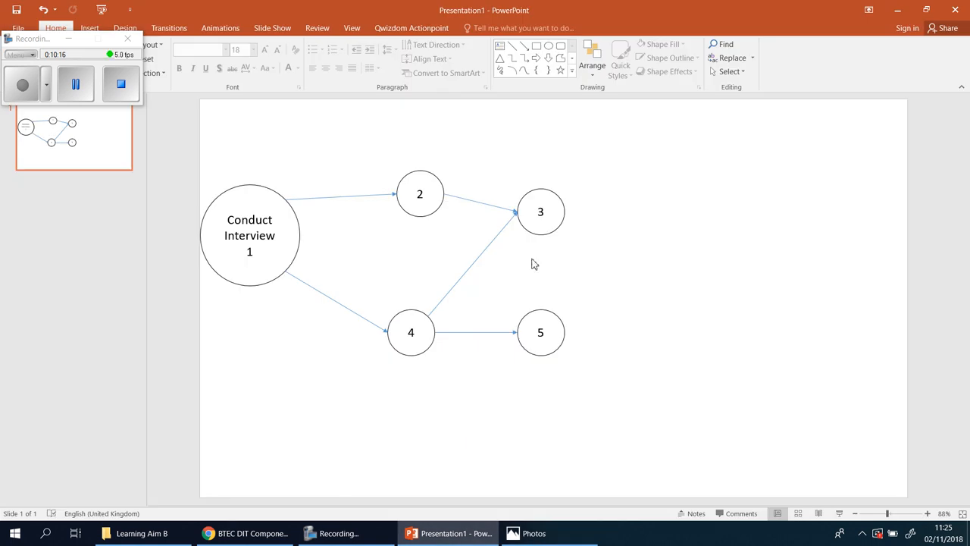
pyautogui.click(228, 533)
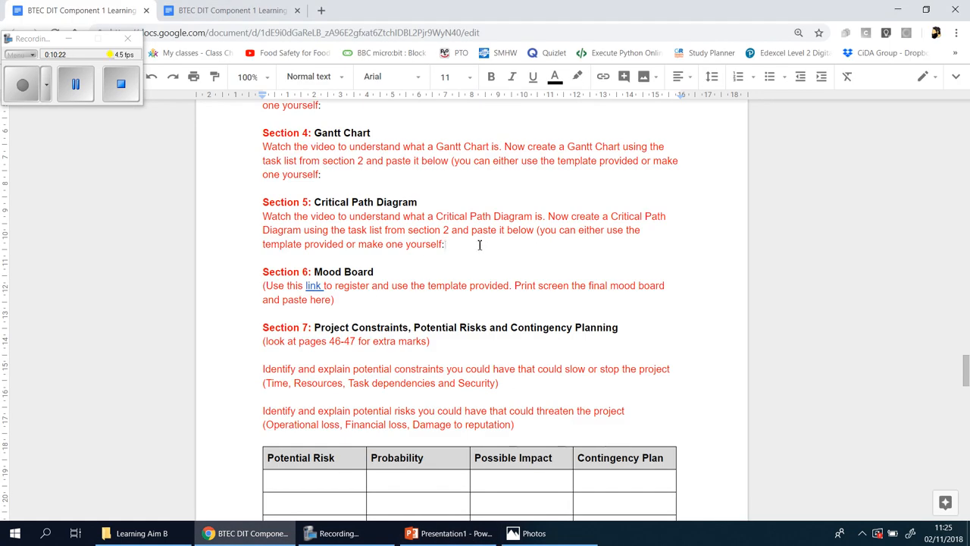
pyautogui.moveTo(470, 247)
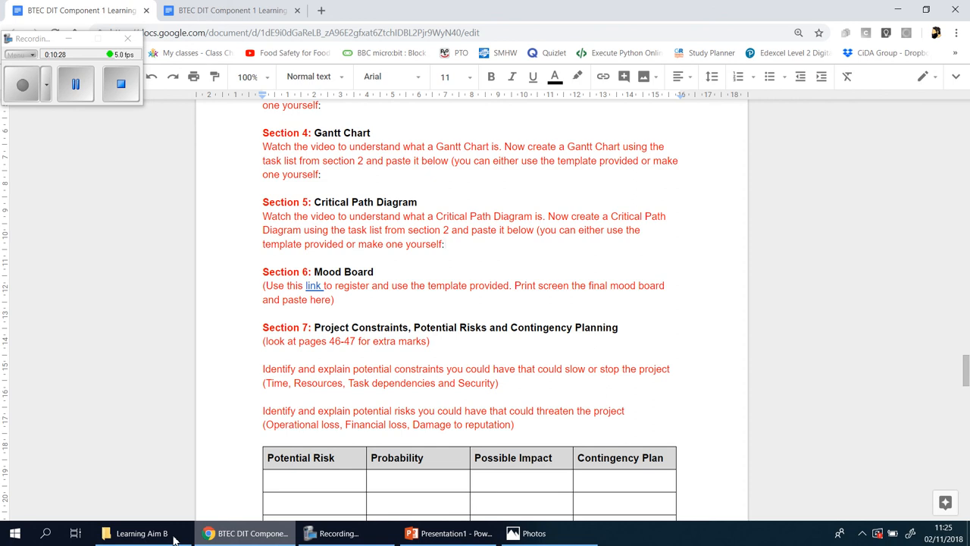
pyautogui.click(141, 533)
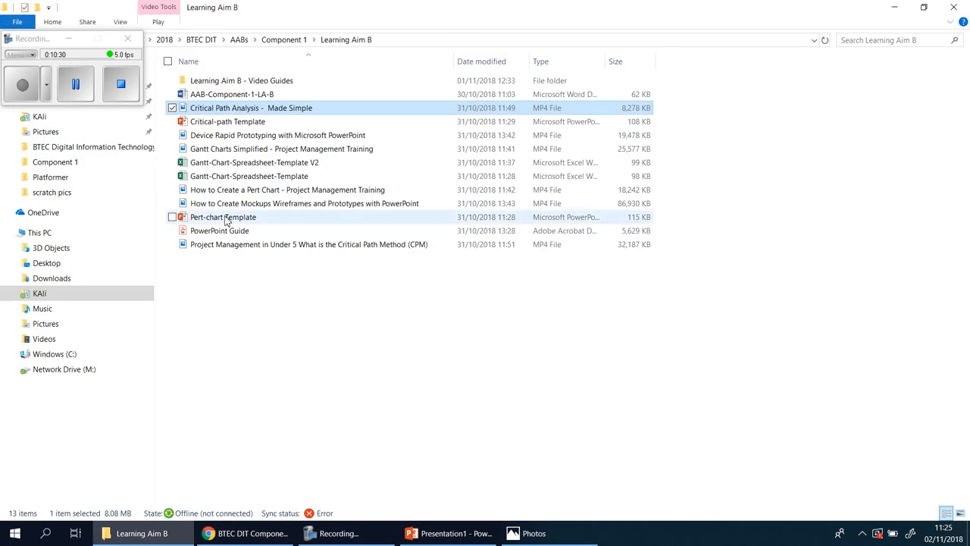
pyautogui.click(448, 533)
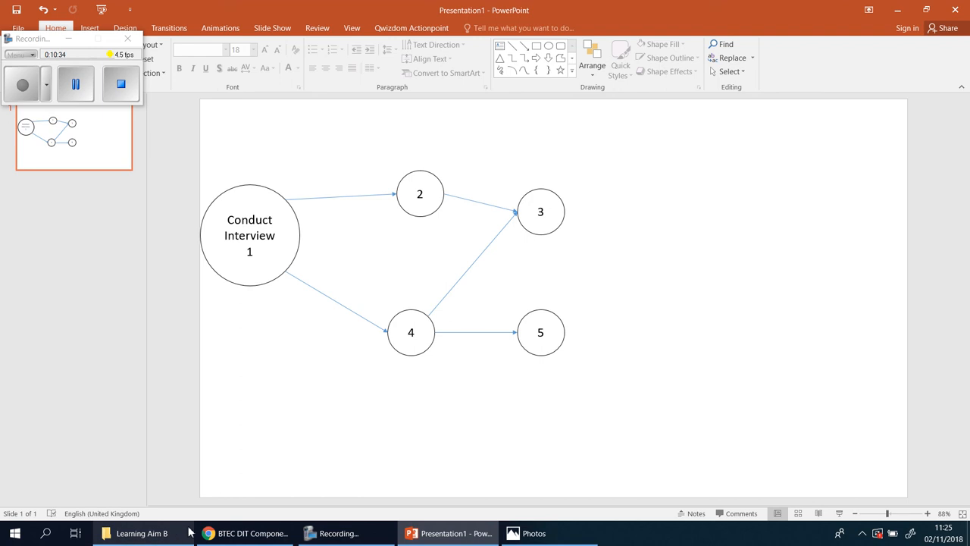
# Bring up the Learning Aim B folder and launch Pert-chart Template.
pyautogui.click(141, 533)
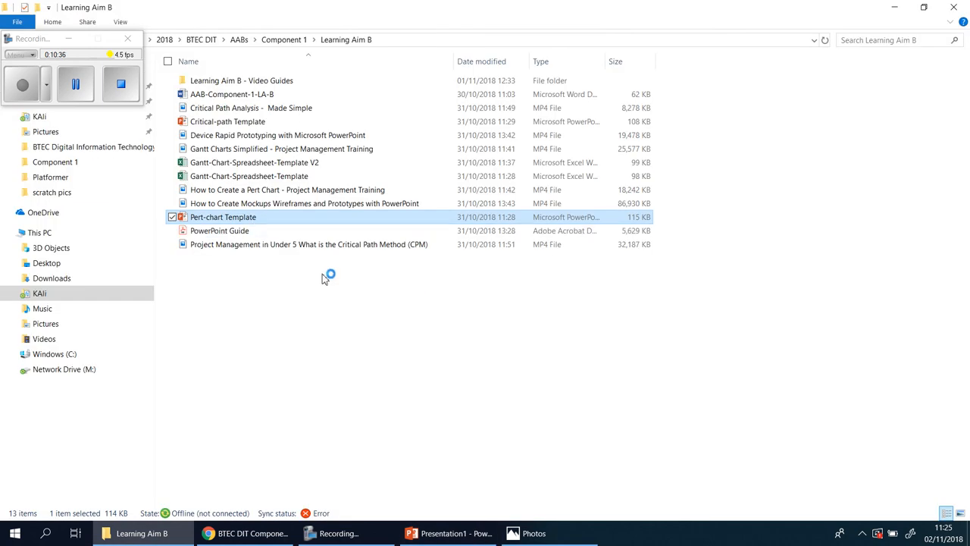
pyautogui.click(448, 533)
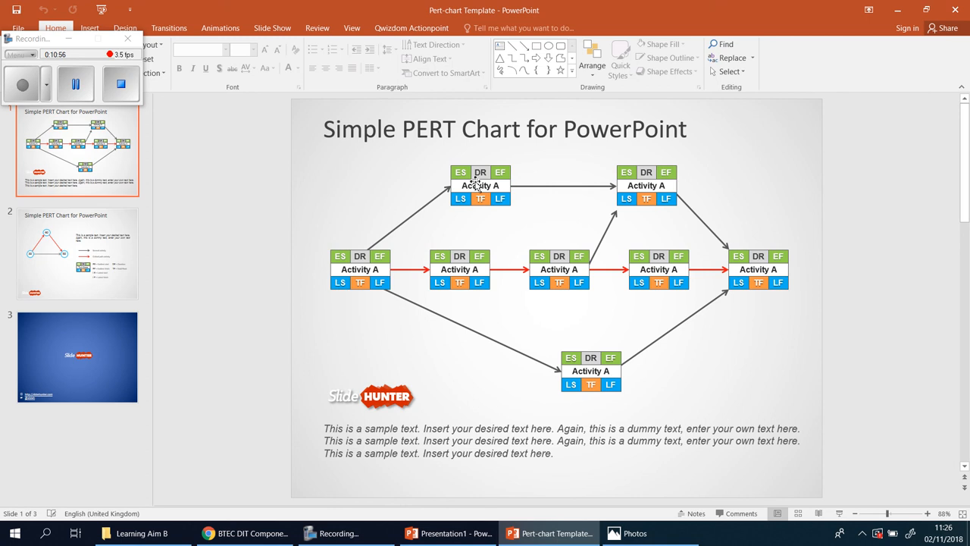
# Inspect the template's Activity A nodes and slide 2, then return to Presentation1.
pyautogui.click(758, 269)
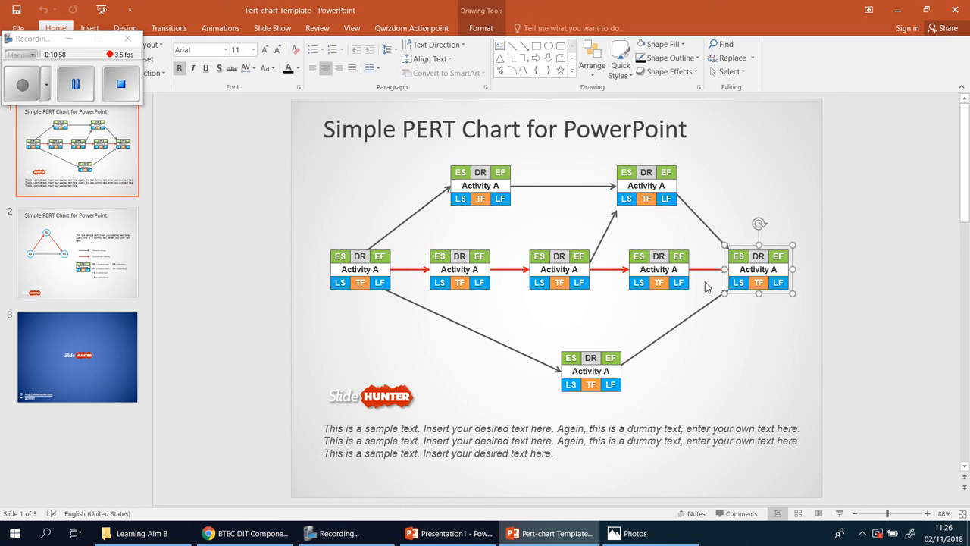
pyautogui.click(560, 269)
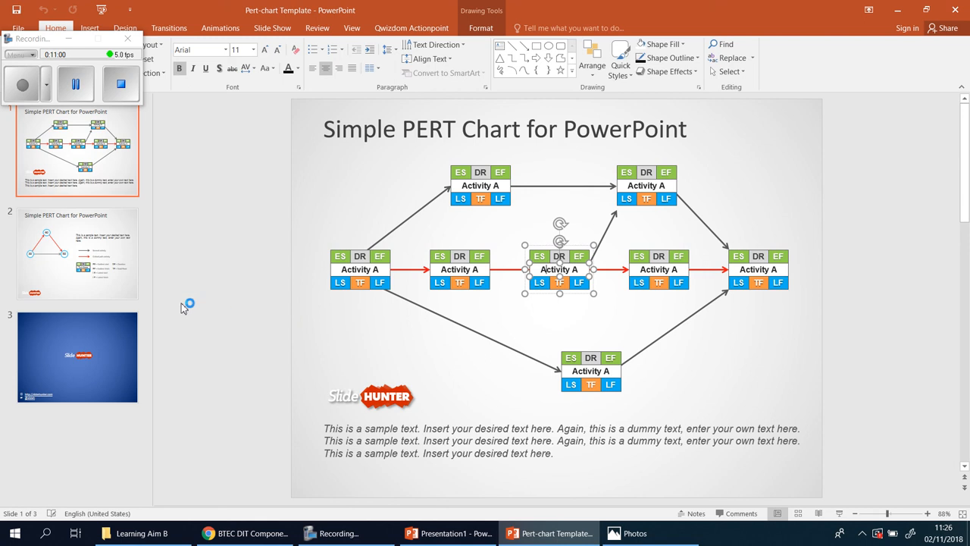
pyautogui.click(77, 253)
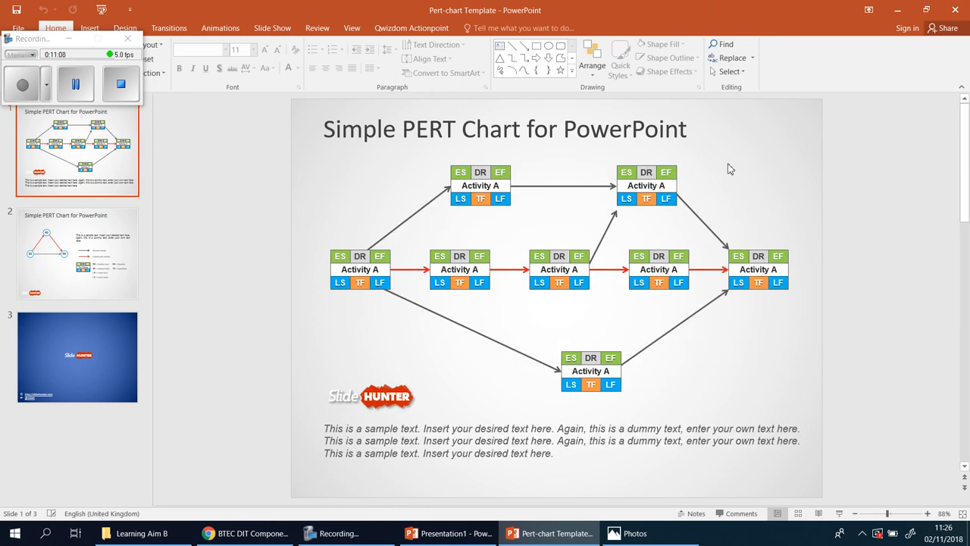
pyautogui.click(77, 253)
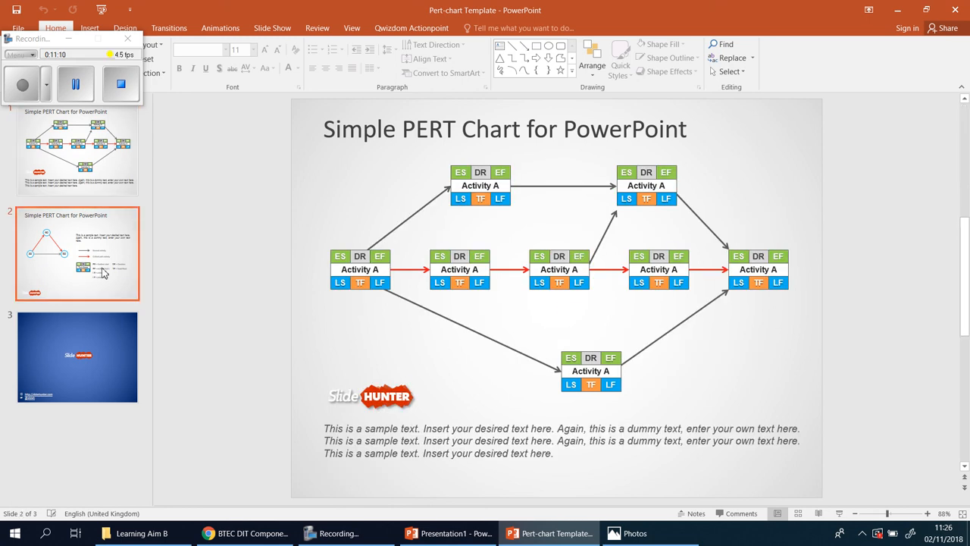
pyautogui.click(448, 533)
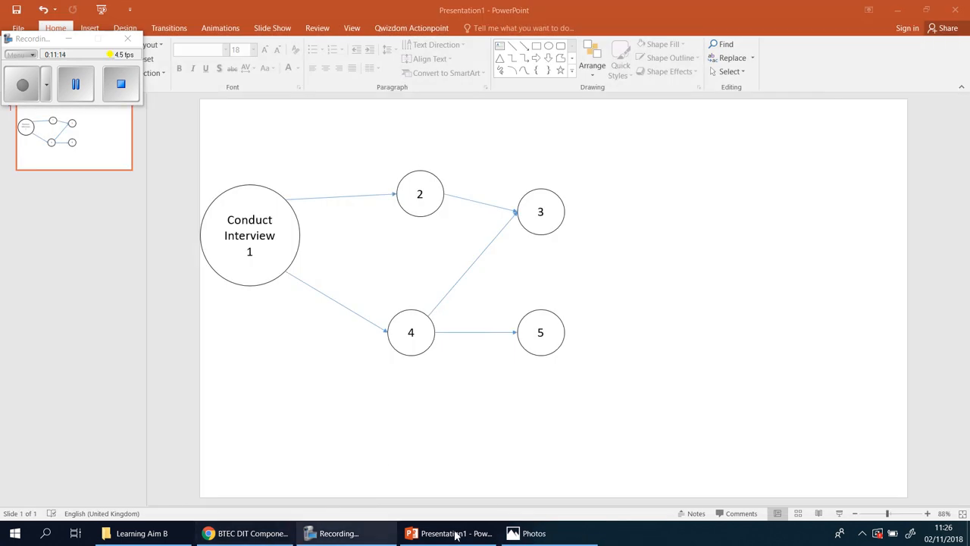
pyautogui.moveTo(449, 533)
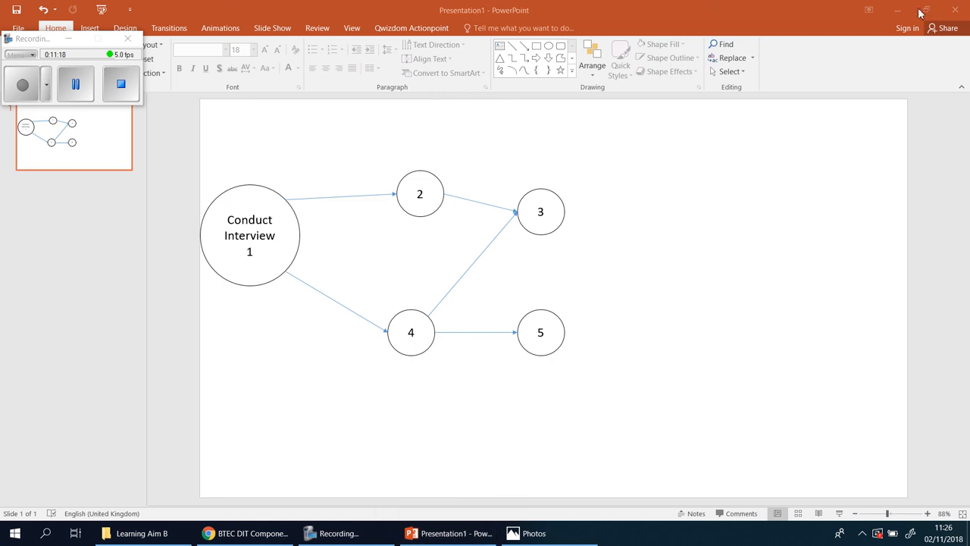
# Minimize PowerPoint to reveal the Learning Aim B folder with Pert-chart Template highlighted.
pyautogui.click(141, 533)
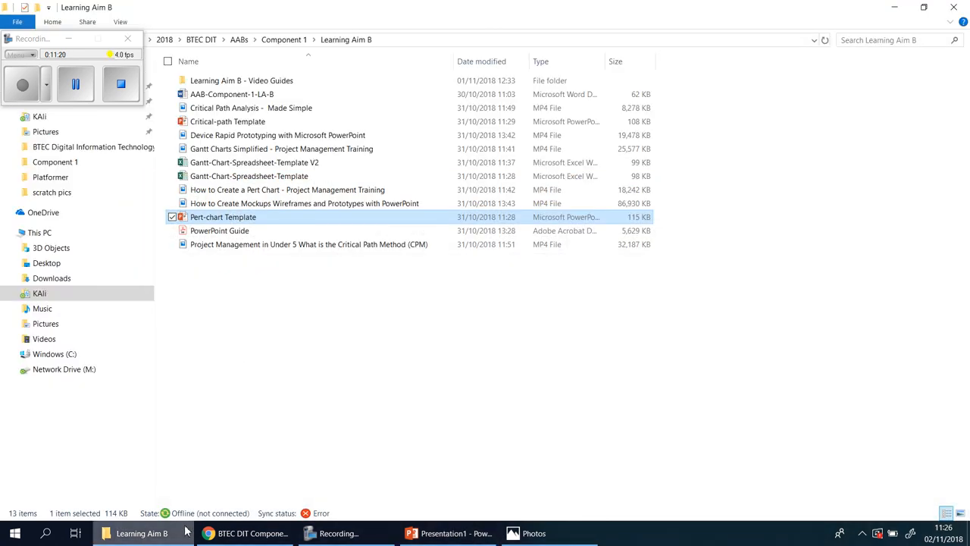